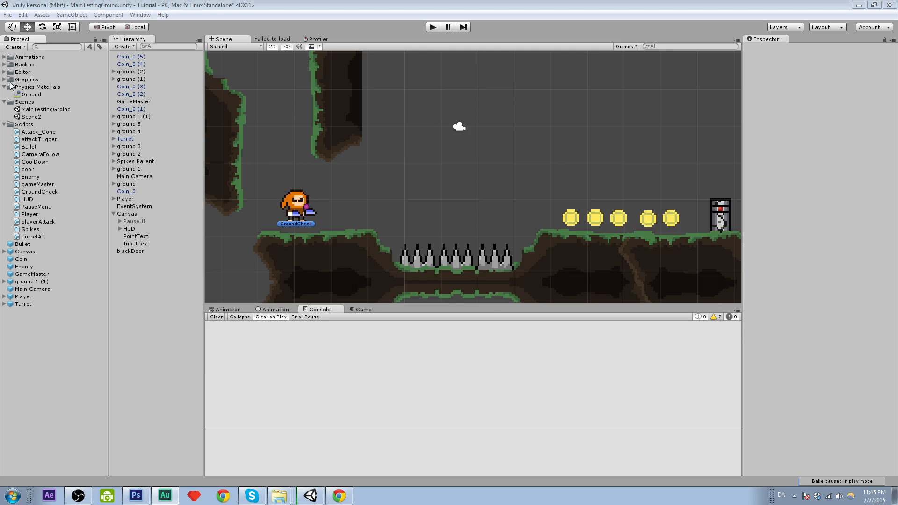
- Select the FallingPlatform sprite under Graphics, showing its import settings (Sprite, 18 pixels per unit, point)
{"action": "left_click", "coordinate": [4, 78]}
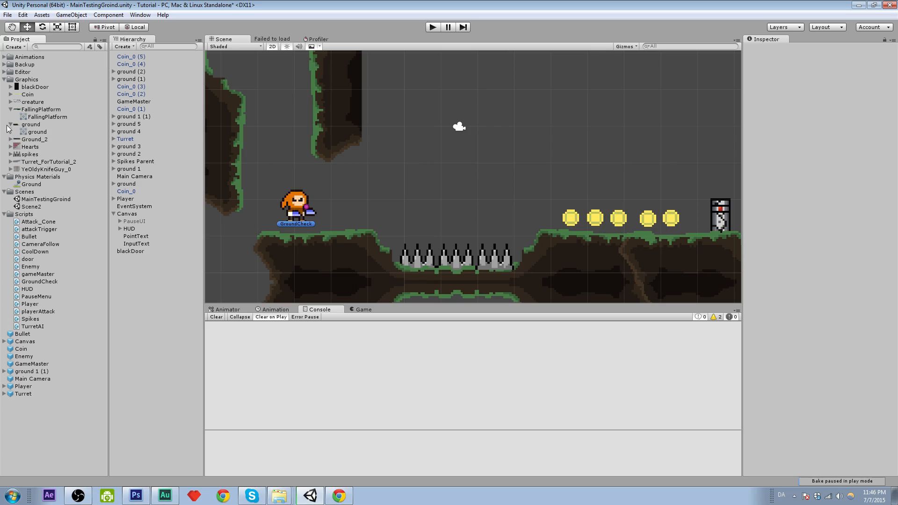
{"action": "left_click", "coordinate": [47, 116]}
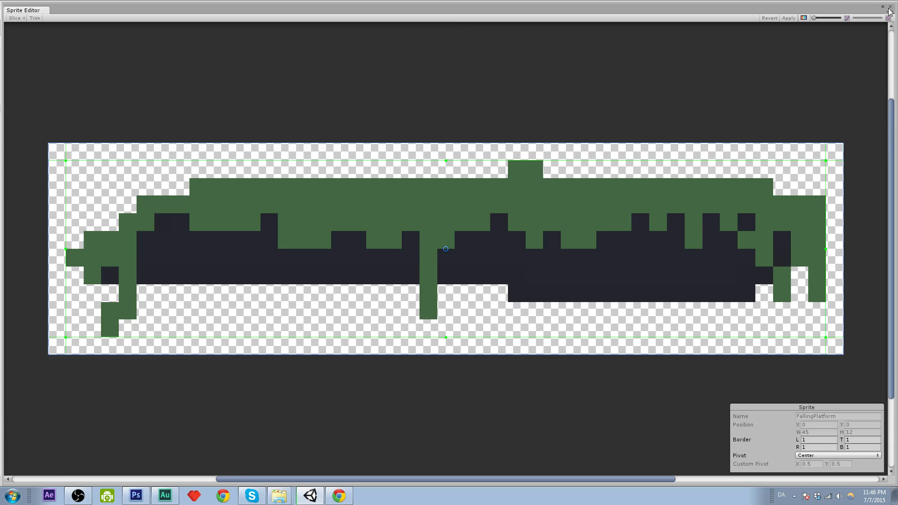
{"action": "left_click", "coordinate": [889, 7]}
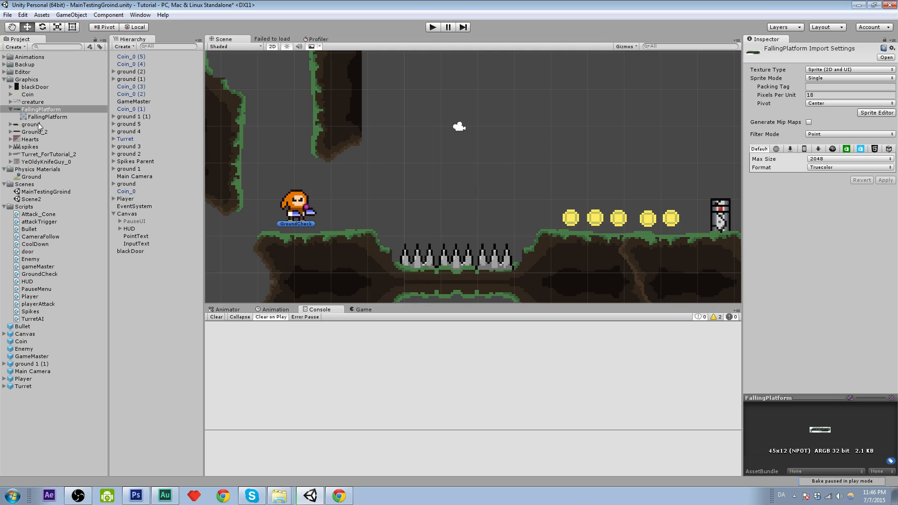
- Add FallingPlatform to the scene with a kinematic Rigidbody 2D and a 2.29 by 0.4 Box Collider 2D
{"action": "left_click", "coordinate": [47, 117]}
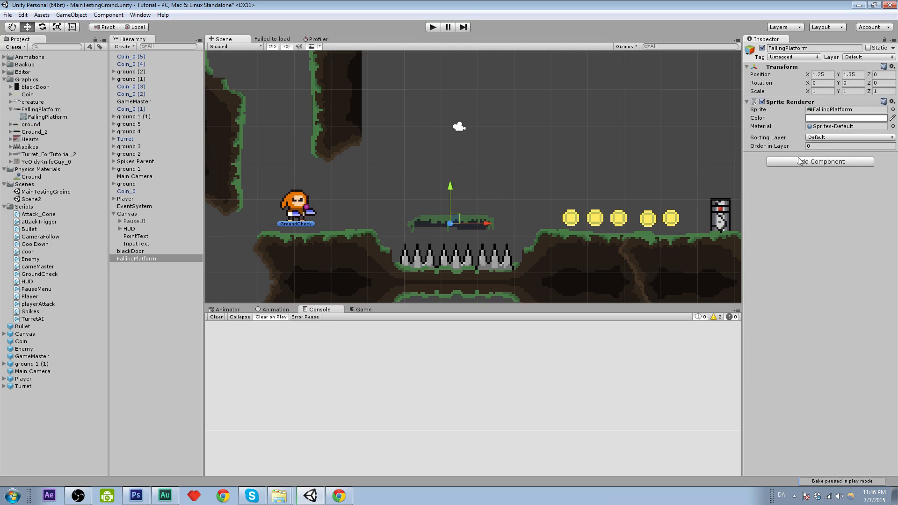
{"action": "mouse_move", "coordinate": [695, 162]}
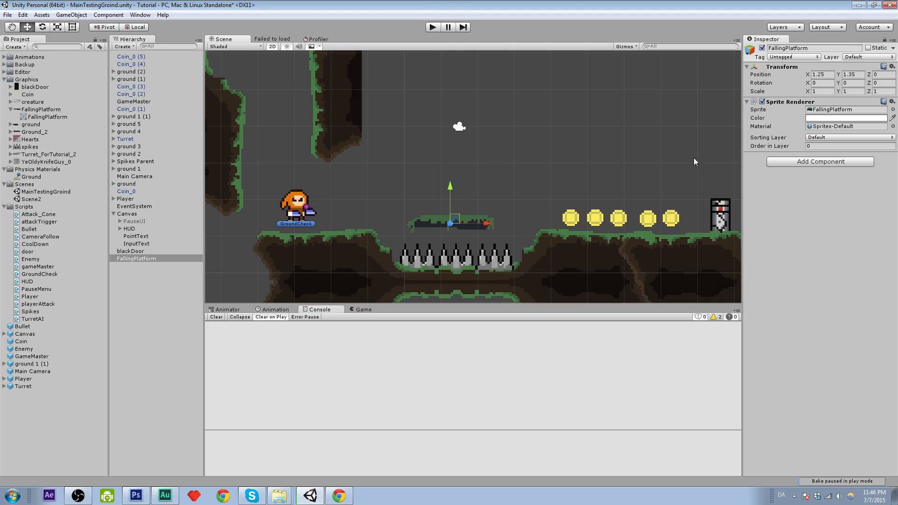
{"action": "type", "text": "rigi"}
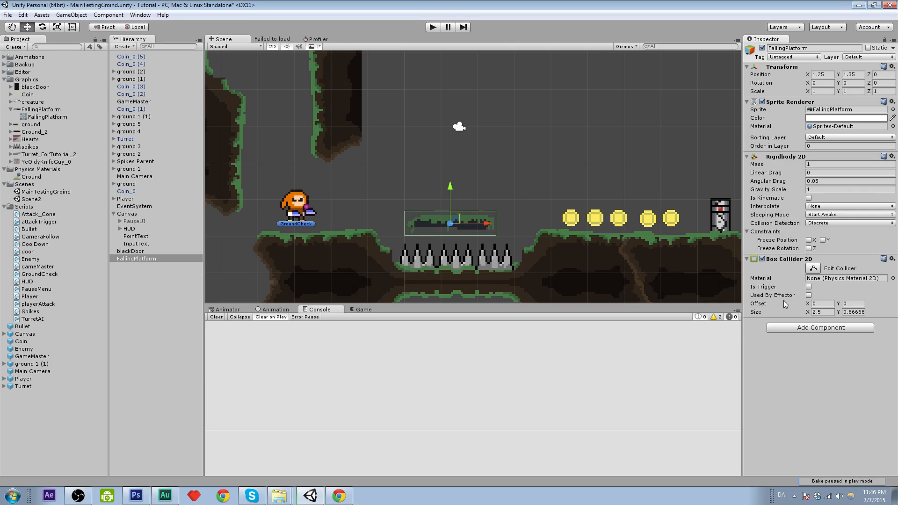
{"action": "mouse_move", "coordinate": [755, 173]}
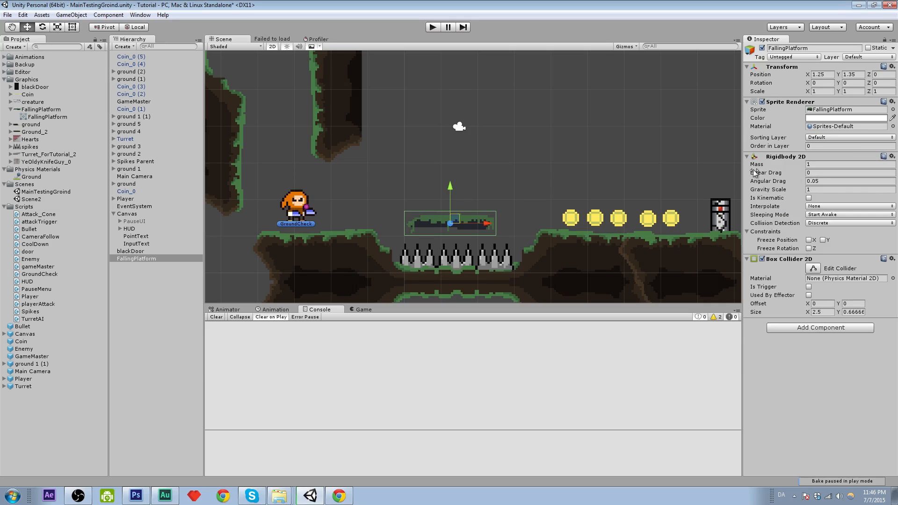
{"action": "left_click", "coordinate": [820, 312]}
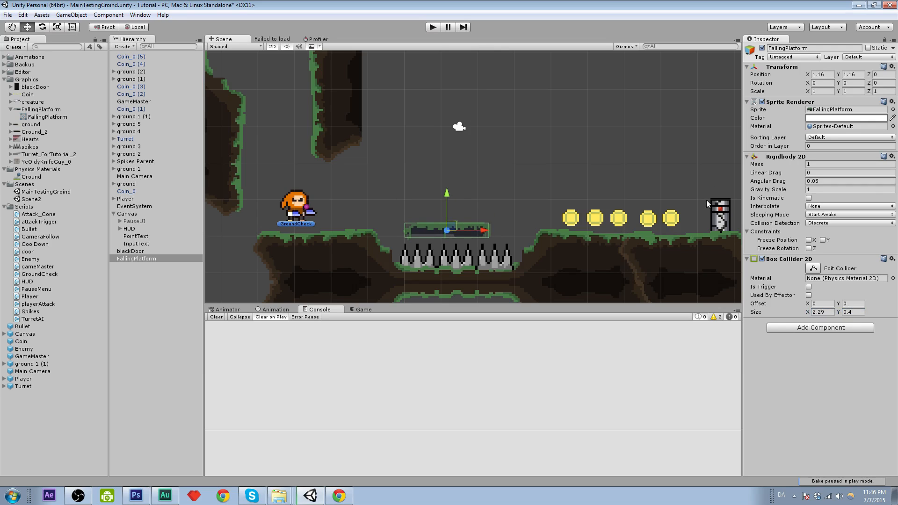
{"action": "mouse_move", "coordinate": [755, 149]}
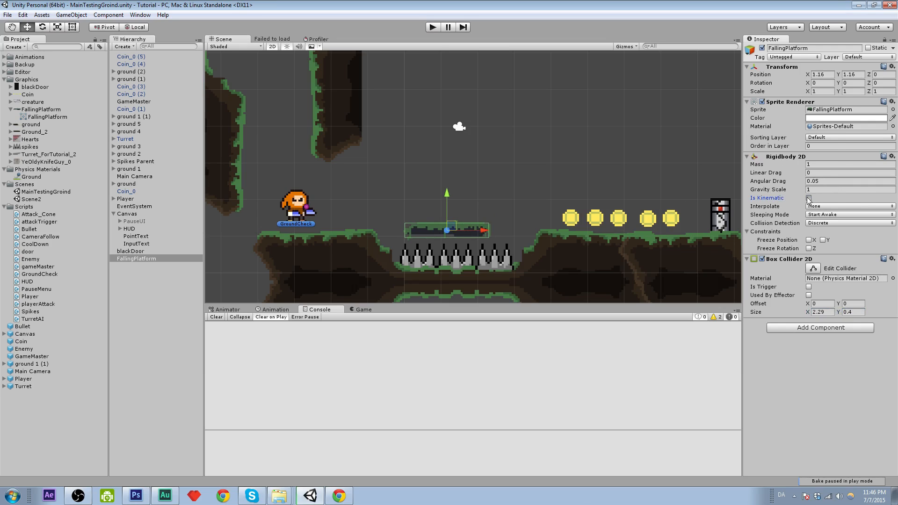
{"action": "left_click", "coordinate": [809, 199]}
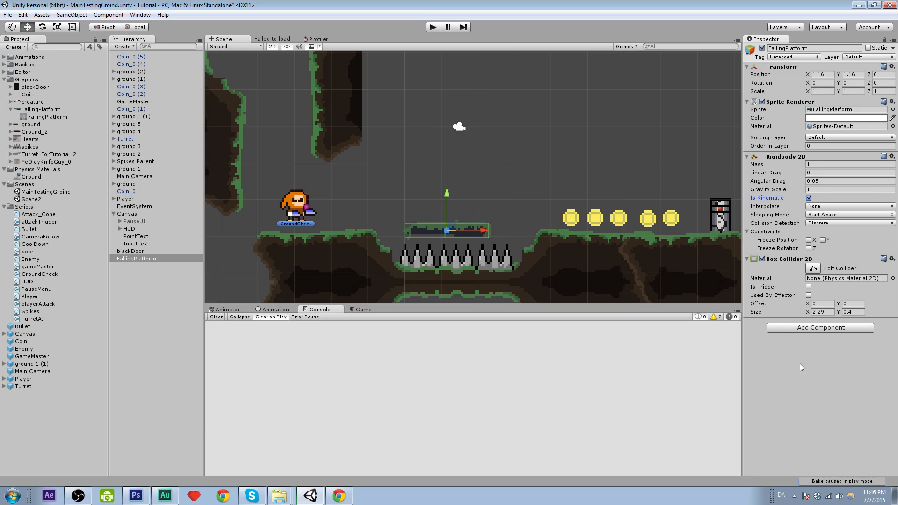
{"action": "left_click", "coordinate": [808, 198]}
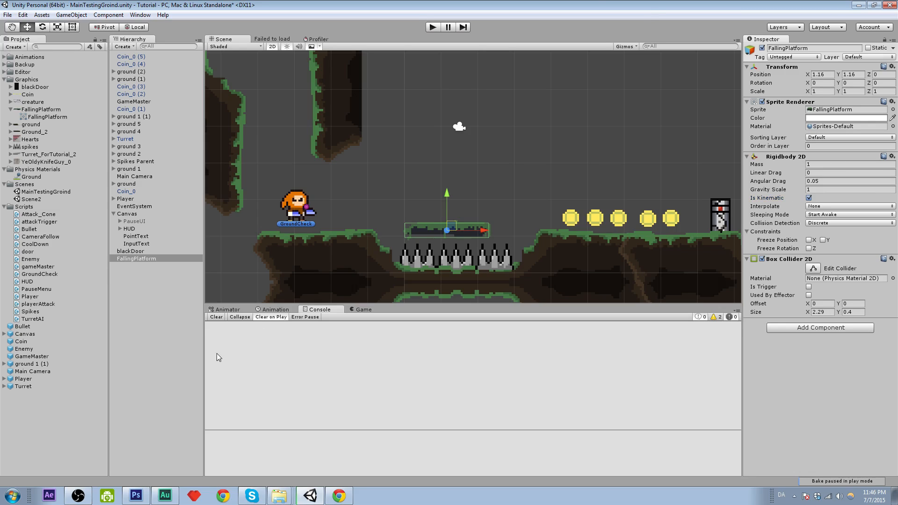
{"action": "mouse_move", "coordinate": [37, 213]}
{"action": "type", "text": "FallingPlatfor"}
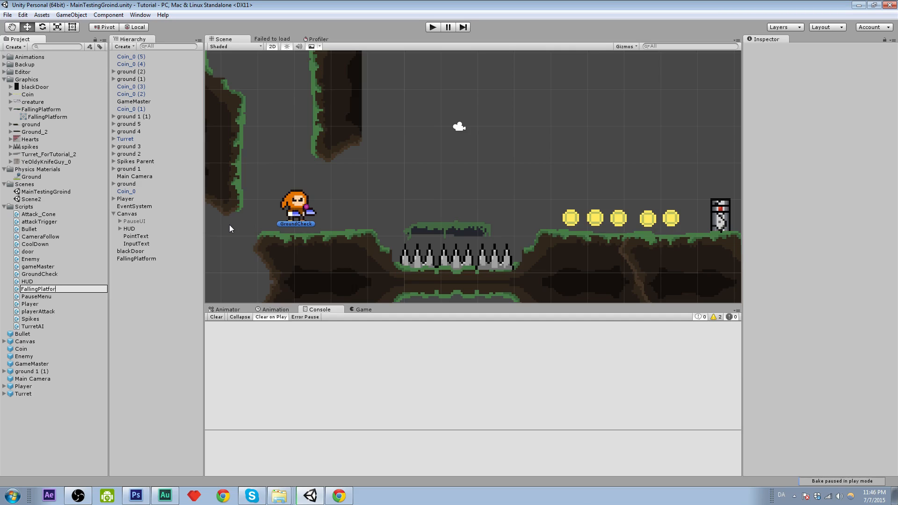
- Sync the MonoDevelop project to open the scripts solution in Visual Studio
{"action": "right_click", "coordinate": [40, 289]}
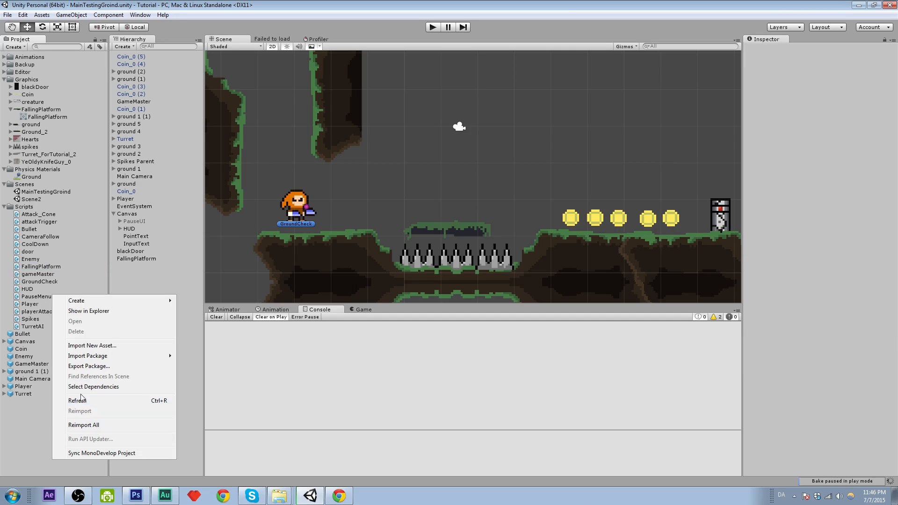
{"action": "left_click", "coordinate": [88, 311]}
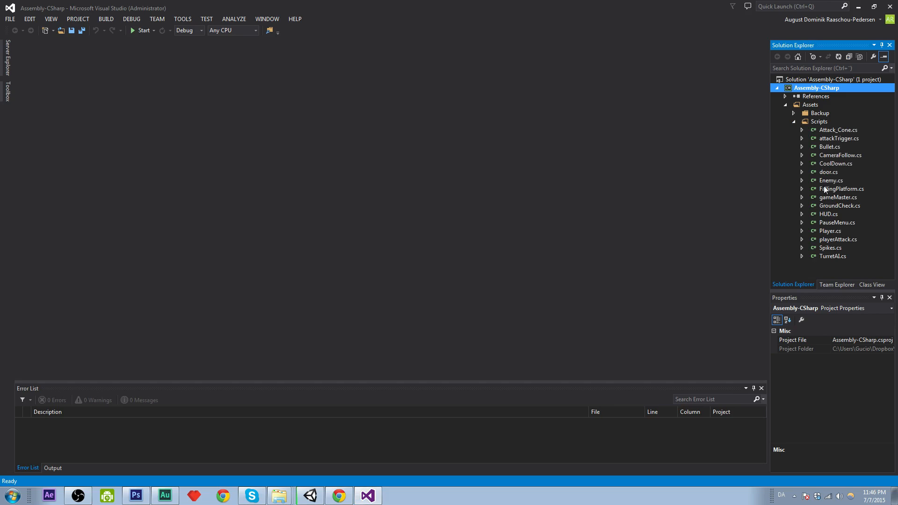
- In FallingPlatform.cs declare a private Rigidbody2D rb2d field
{"action": "double_click", "coordinate": [841, 188]}
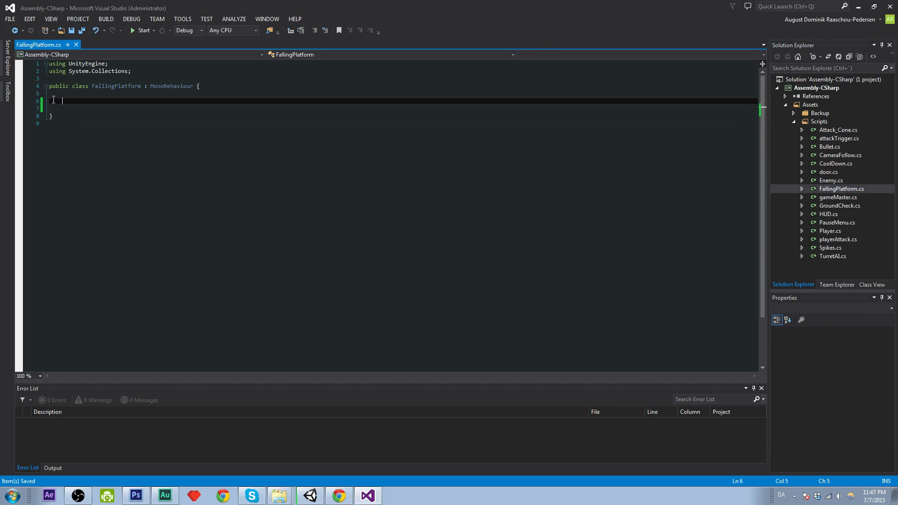
{"action": "type", "text": "pri"}
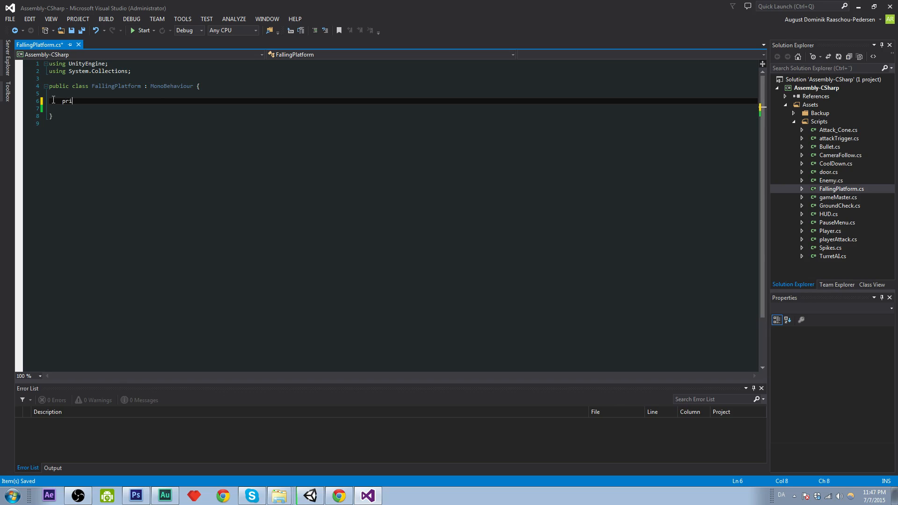
{"action": "type", "text": "vate"}
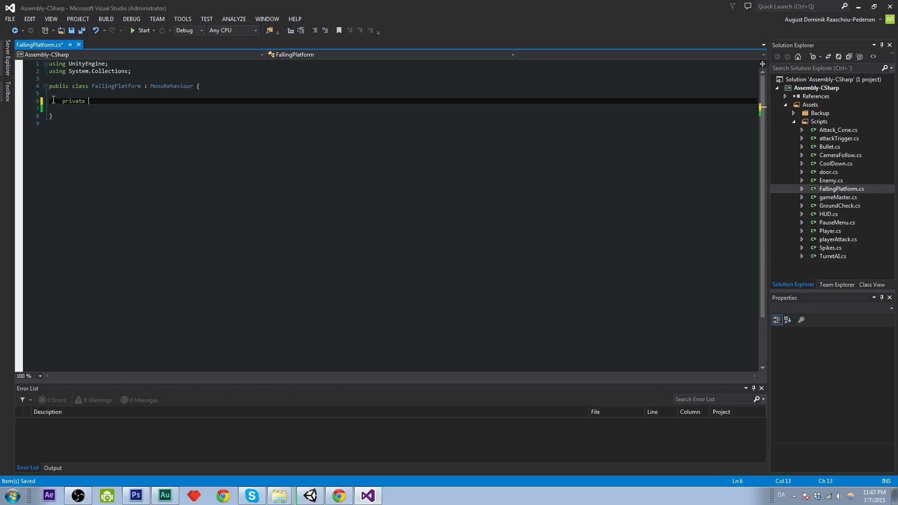
{"action": "type", "text": "Rr"}
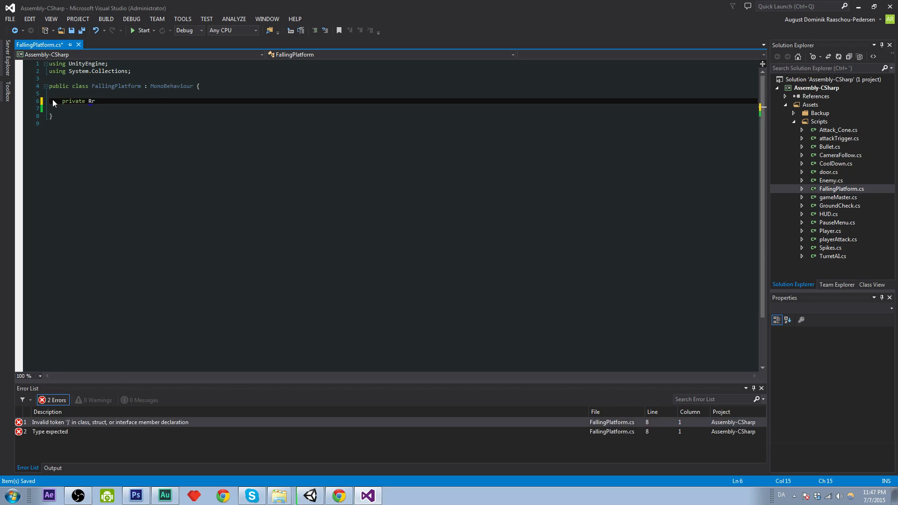
{"action": "type", "text": "igidbody2D"}
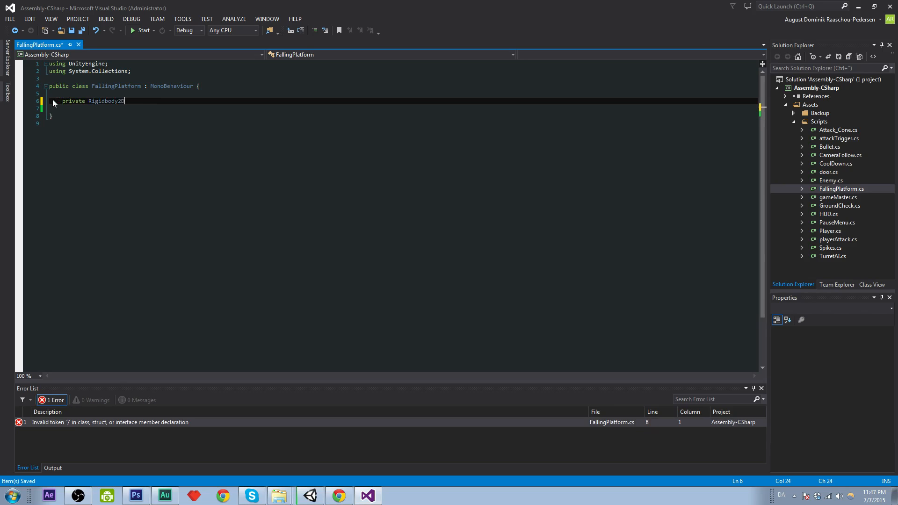
{"action": "type", "text": "rb2d;"}
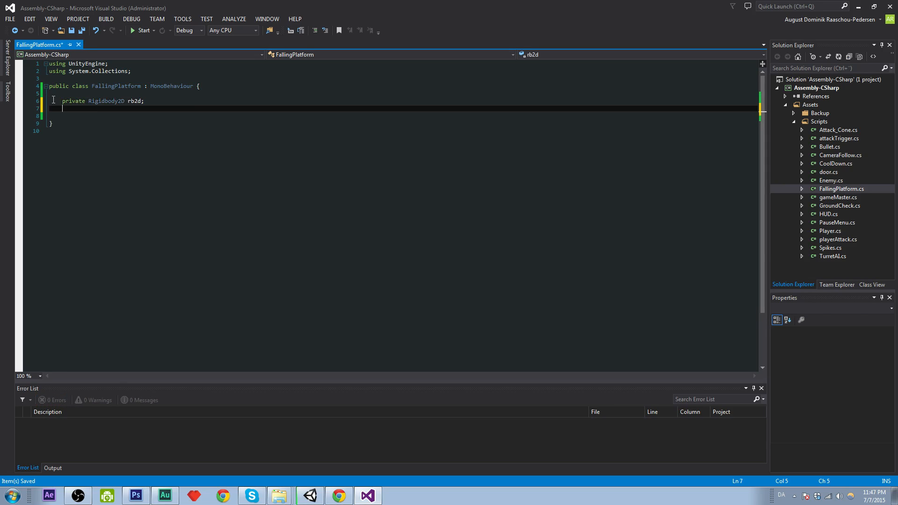
- Begin declaring a public float fallDelay field below rb2d
{"action": "type", "text": "publ"}
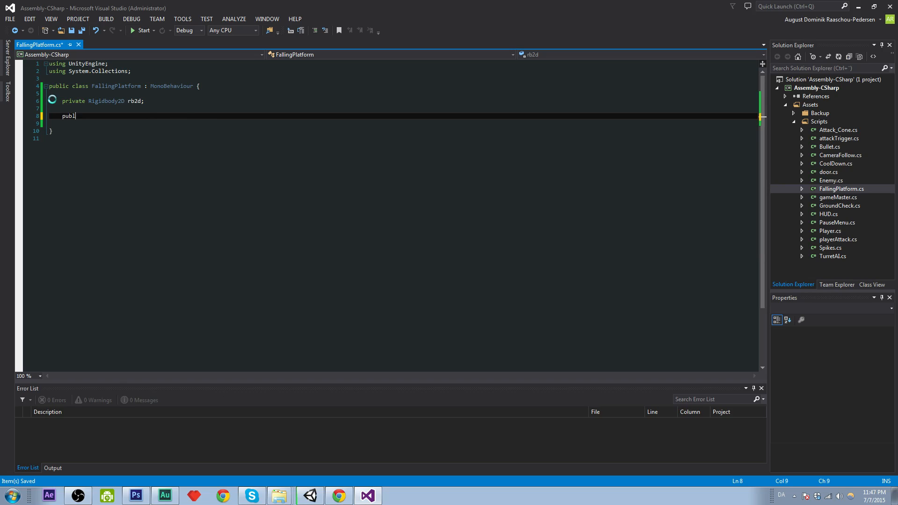
{"action": "type", "text": "ic float"}
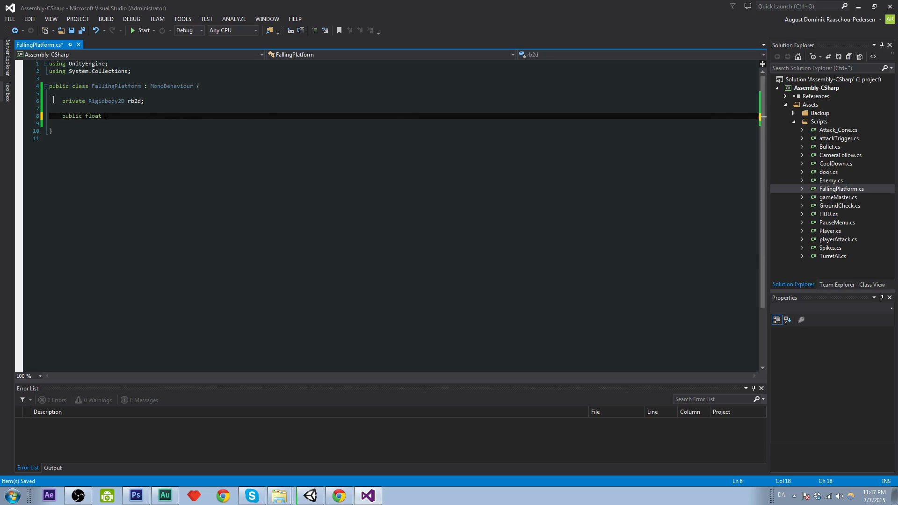
{"action": "type", "text": "fallDela"}
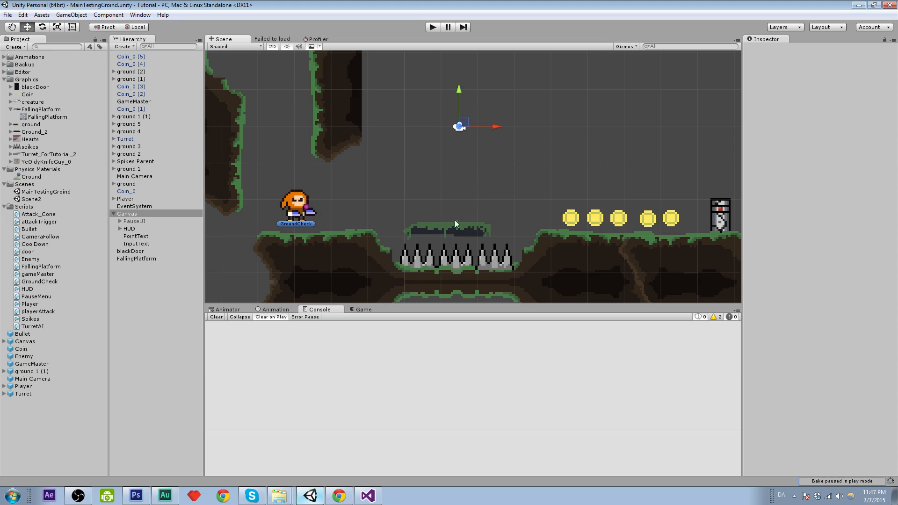
- Select FallingPlatform in the Hierarchy, review its Rigidbody 2D and Box Collider 2D, nudging it slightly down
{"action": "left_click", "coordinate": [127, 213]}
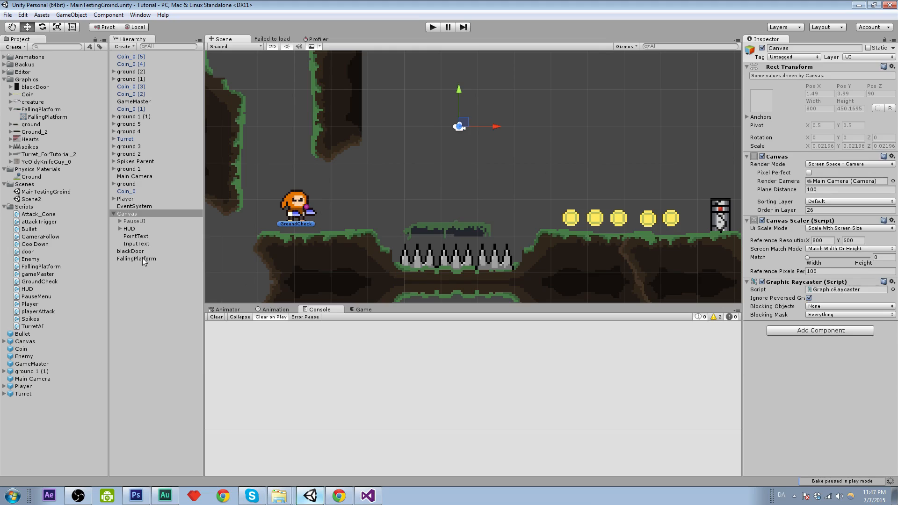
{"action": "left_click", "coordinate": [136, 259]}
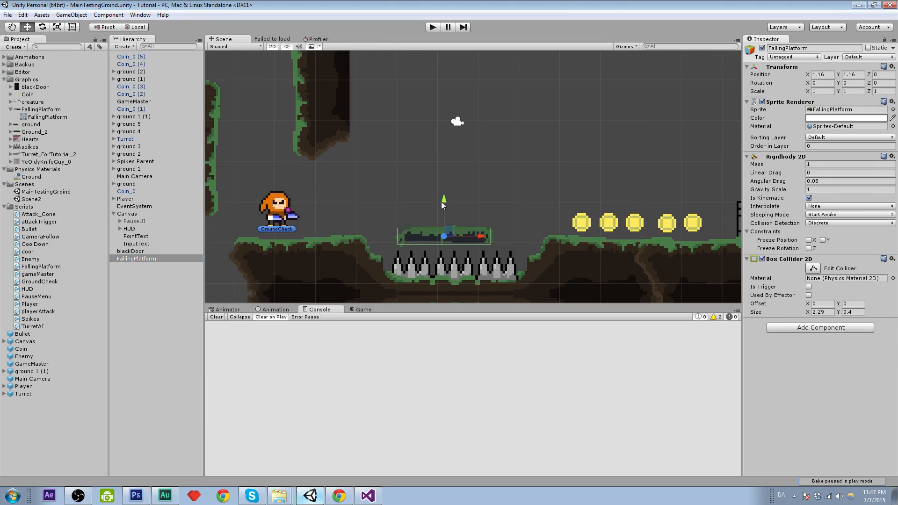
{"action": "left_click_drag", "start_coordinate": [444, 195], "coordinate": [443, 206]}
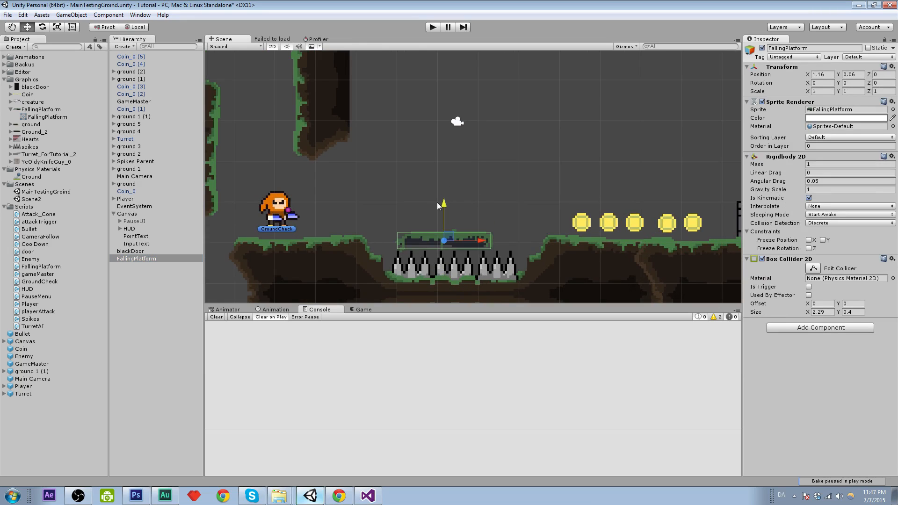
{"action": "left_click", "coordinate": [367, 496]}
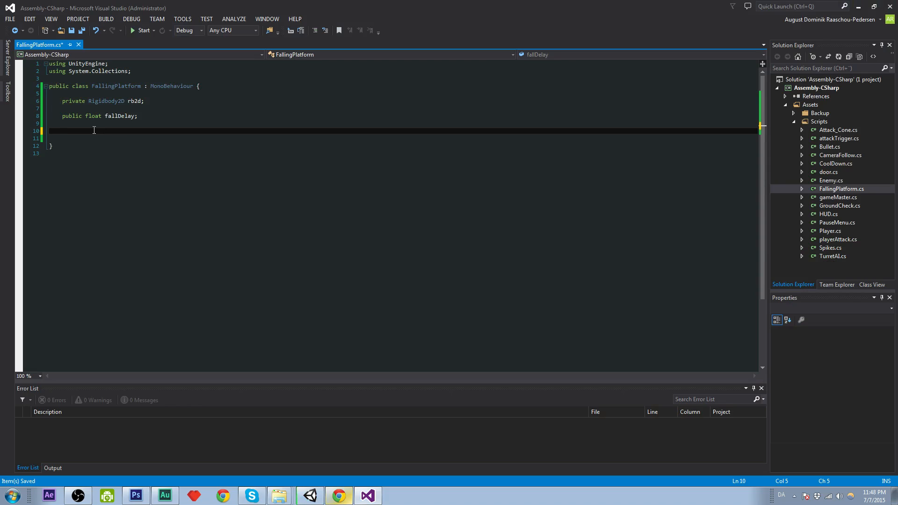
- Add a Start method assigning rb2d = GetComponent<Rigidbody2D>()
{"action": "type", "text": "void Start("}
{"action": "type", "text": "rb"}
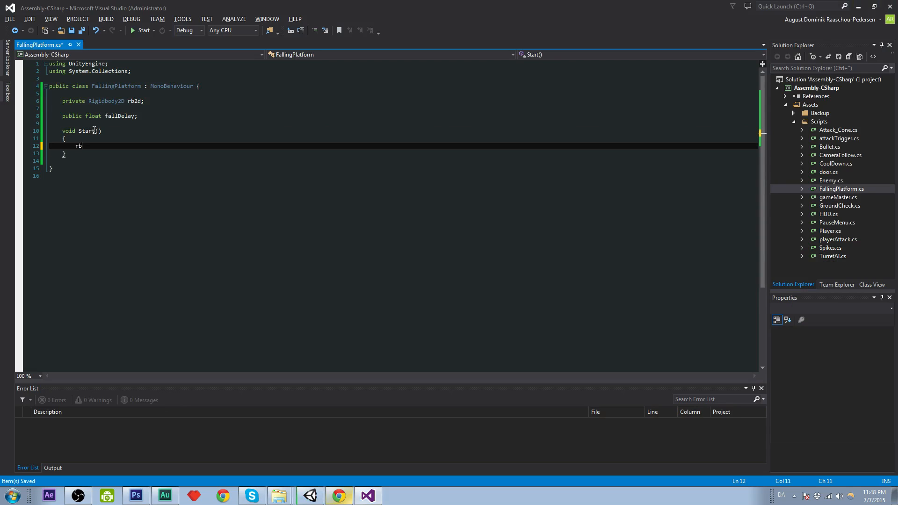
{"action": "type", "text": "2d = Get"}
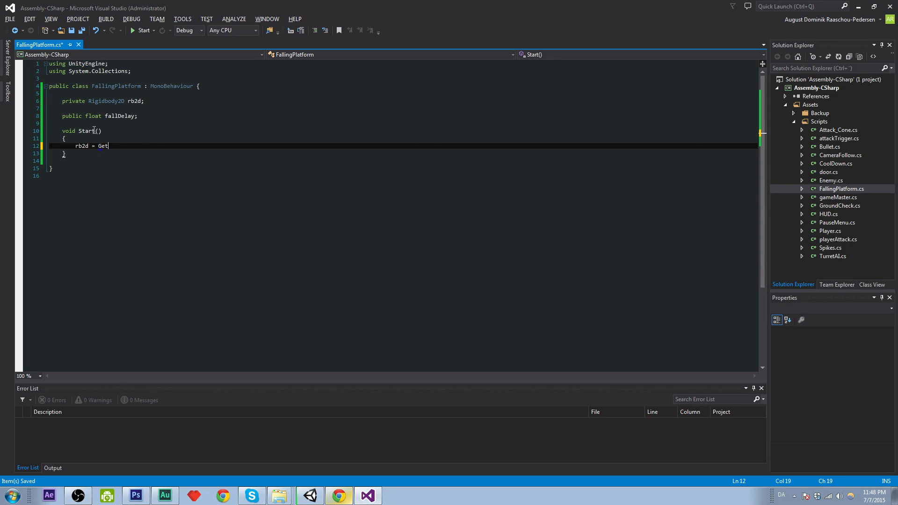
{"action": "type", "text": "Component<Rigidbody2D>();"}
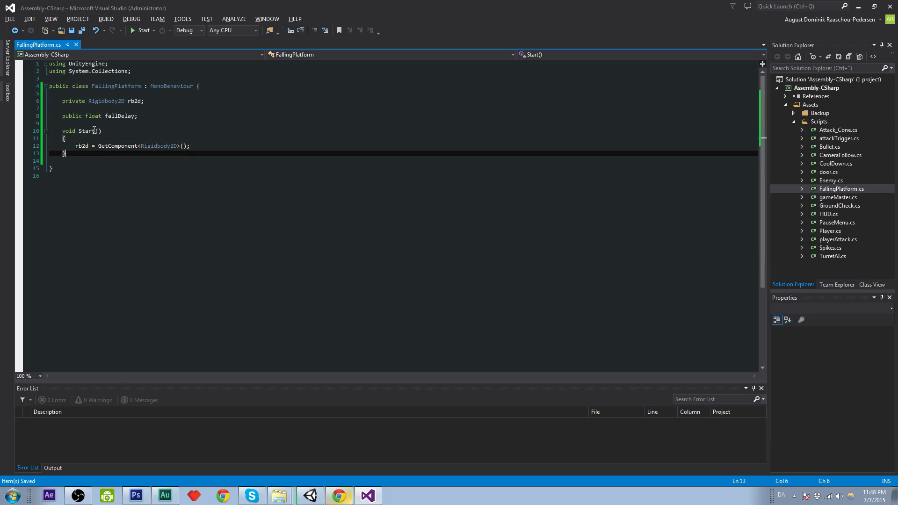
{"action": "key", "text": "enter"}
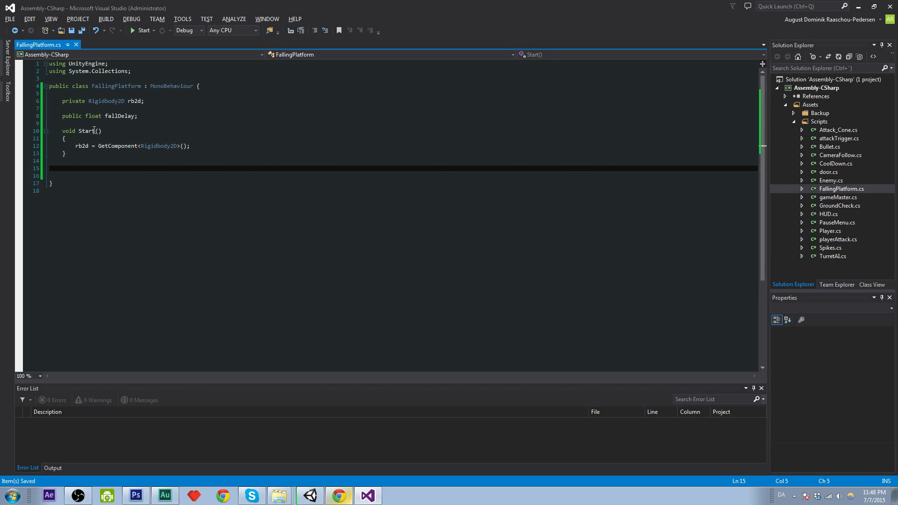
- Add an empty OnCollisionEnter2D(Collision2D col) handler
{"action": "type", "text": "void On"}
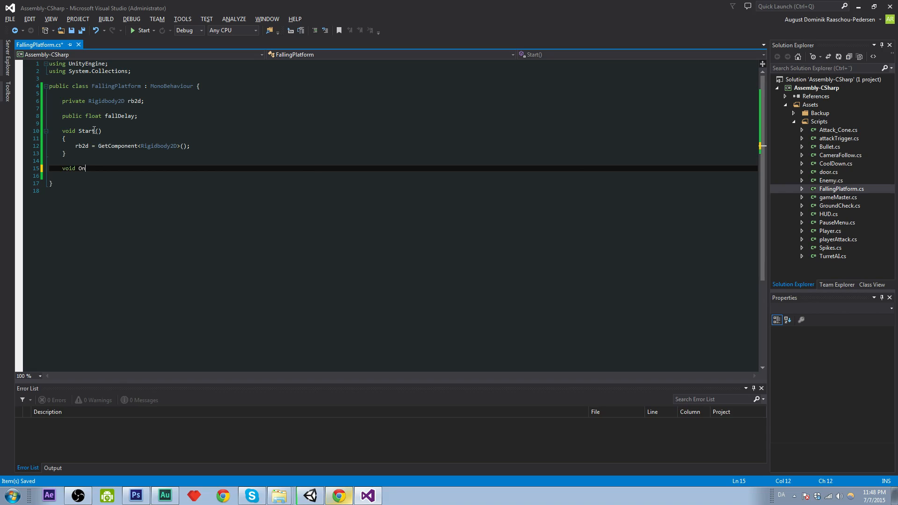
{"action": "type", "text": "CollisionEnter2D(Col"}
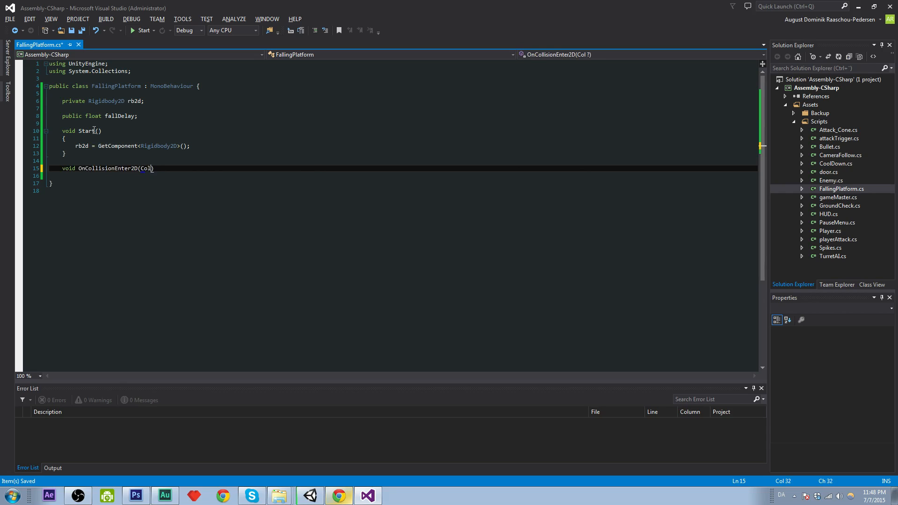
{"action": "type", "text": "lision"}
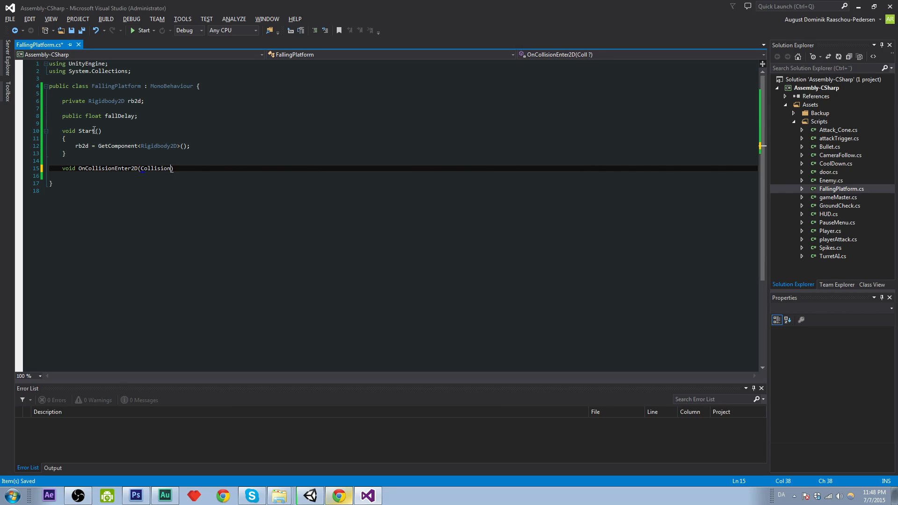
{"action": "type", "text": "2D col"}
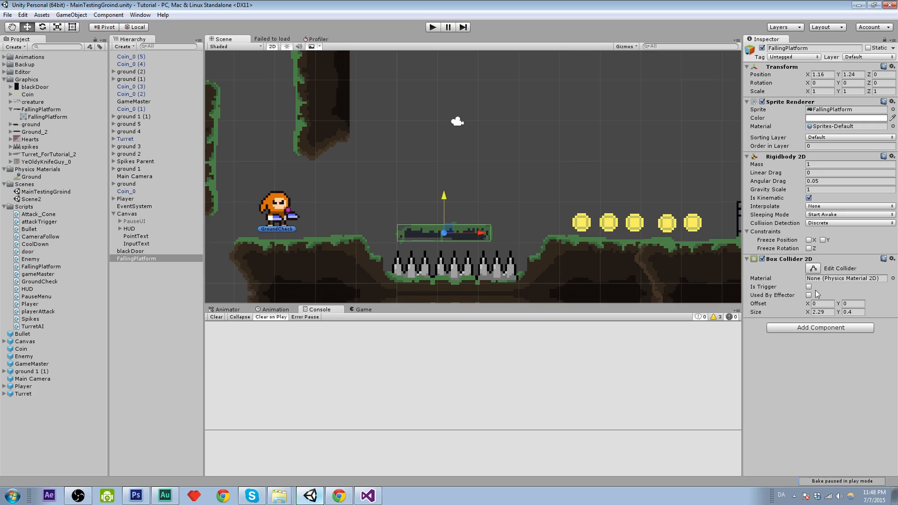
{"action": "left_click", "coordinate": [368, 496]}
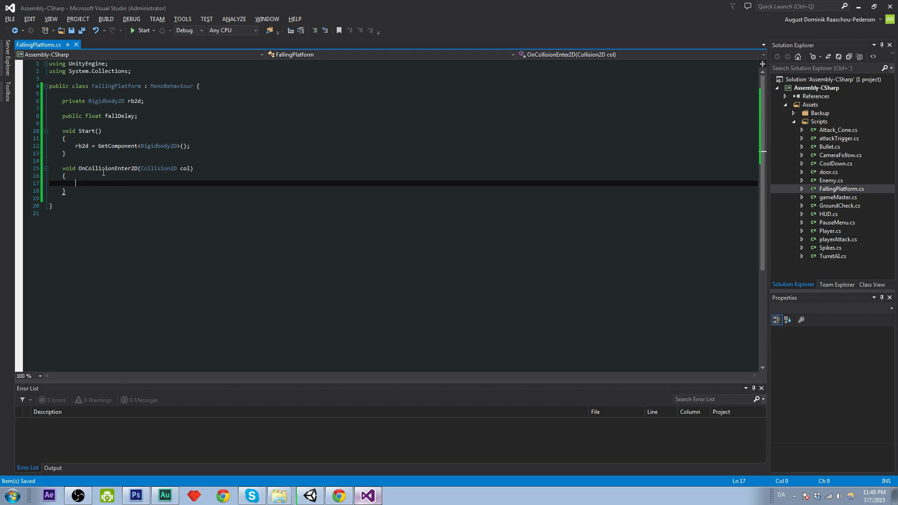
- Inside OnCollisionEnter2D add an empty if checking col.collider.CompareTag("Player")
{"action": "left_click", "coordinate": [81, 176]}
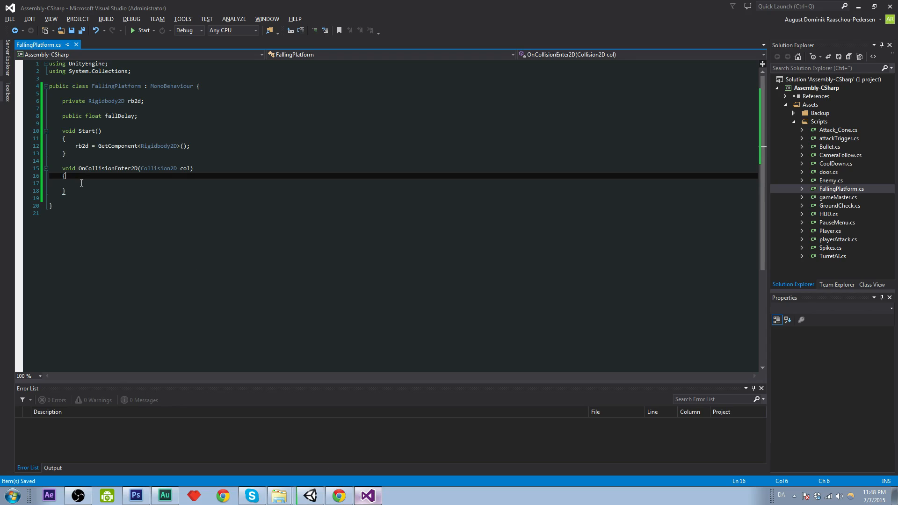
{"action": "key", "text": "enter"}
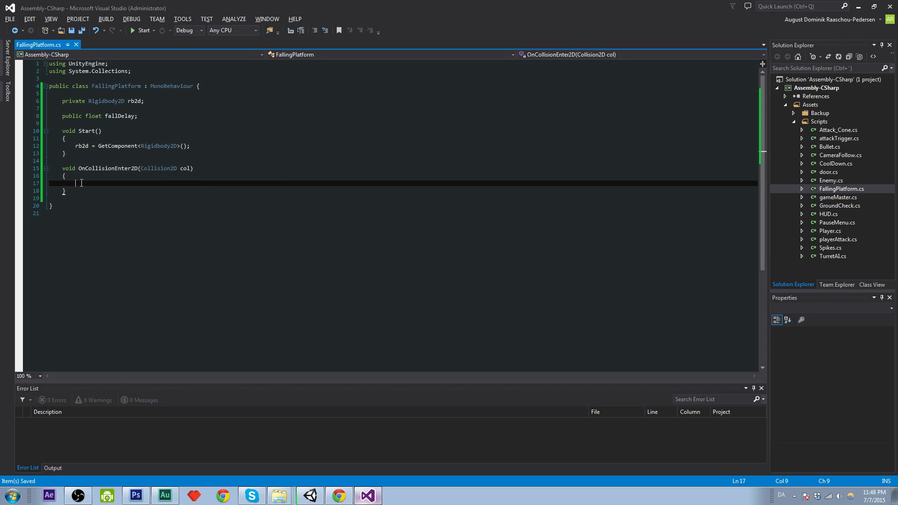
{"action": "type", "text": "col"}
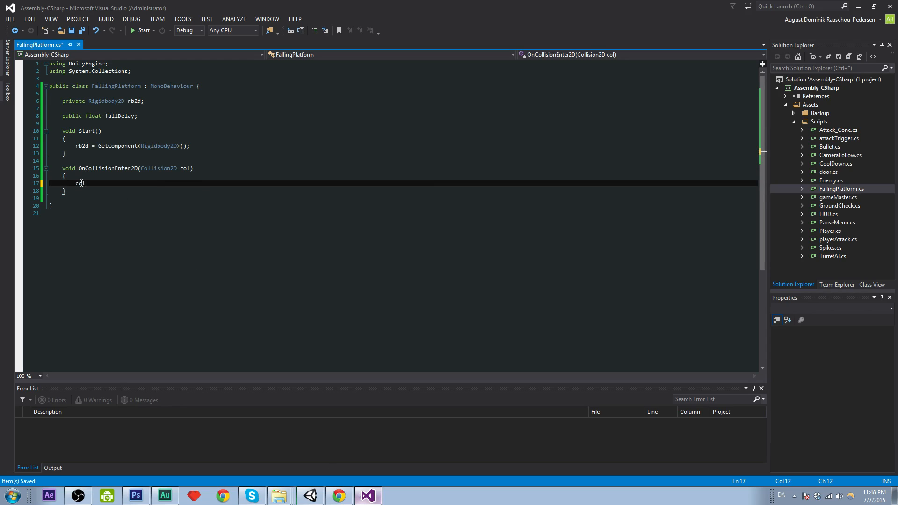
{"action": "type", "text": "if("}
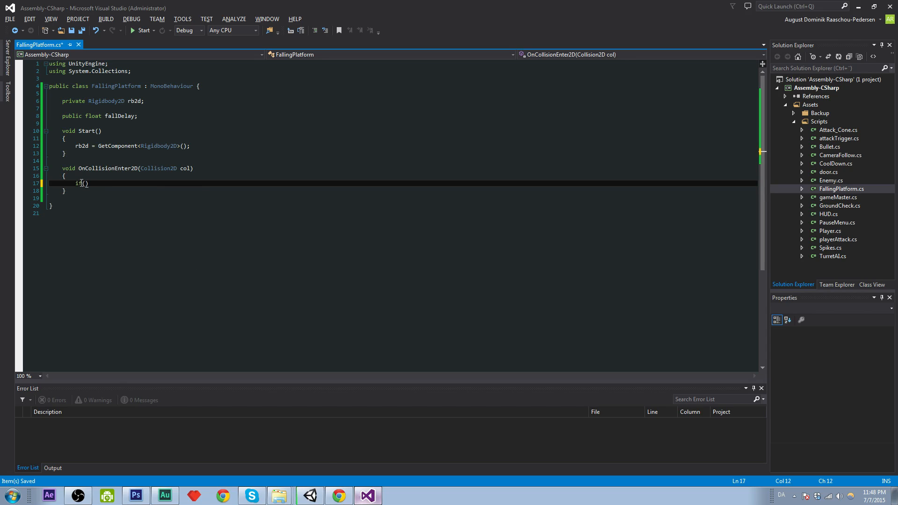
{"action": "type", "text": "col.collider"}
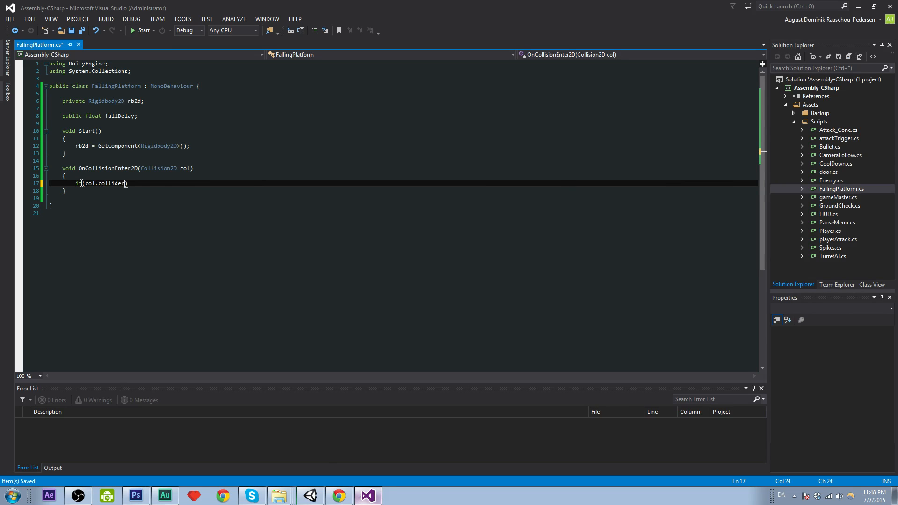
{"action": "type", "text": "."}
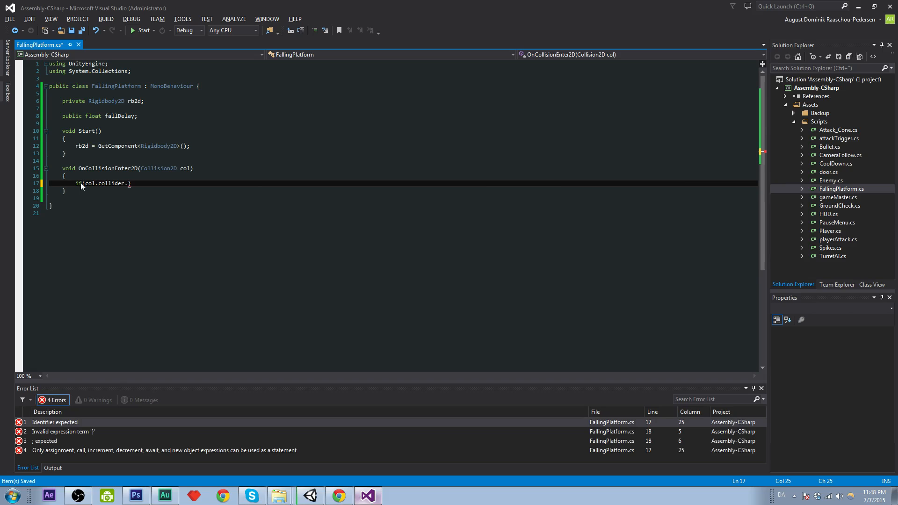
{"action": "type", "text": "c"}
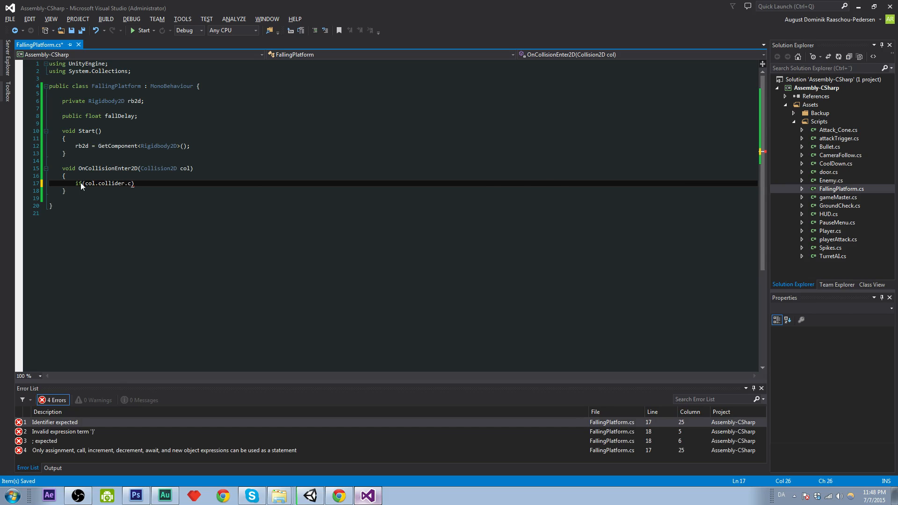
{"action": "type", "text": "CompareTag"}
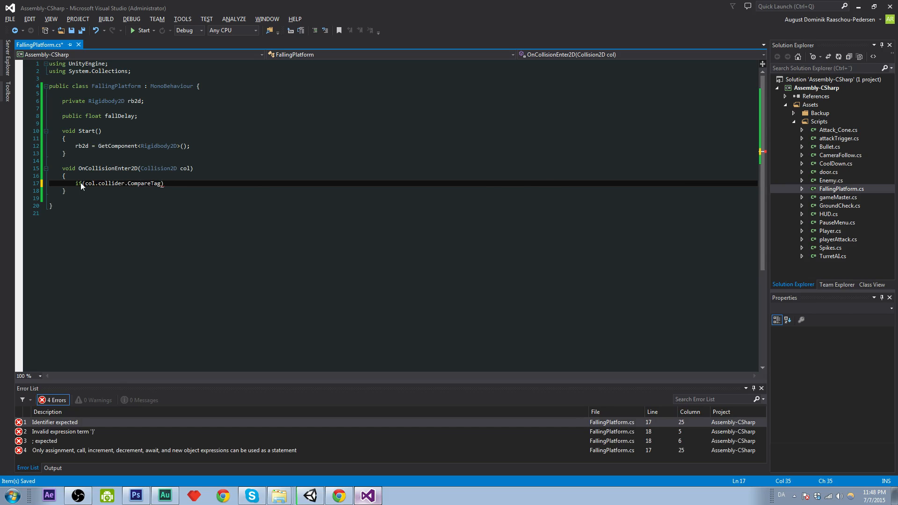
{"action": "type", "text": "\"Player\")"}
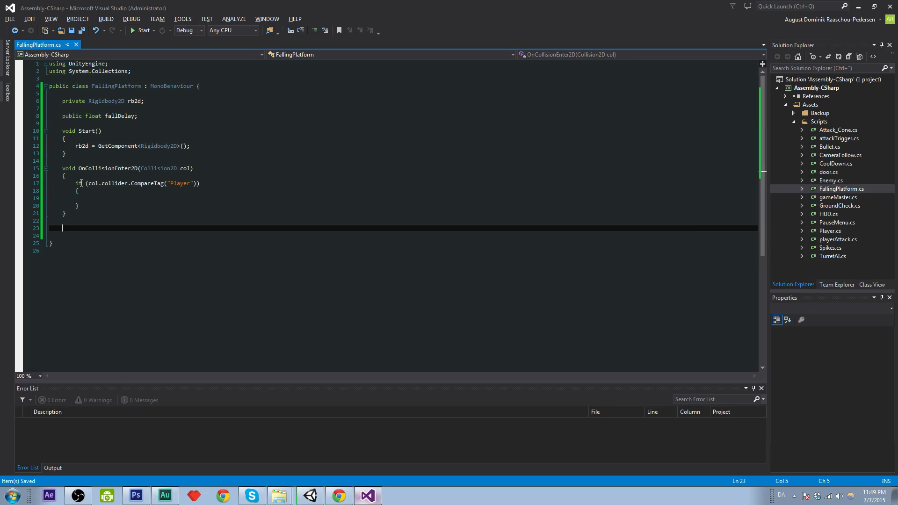
- Write an IEnumerator Fall coroutine that yields new WaitForSeconds(fallDelay)
{"action": "type", "text": "IEnumerator Fa"}
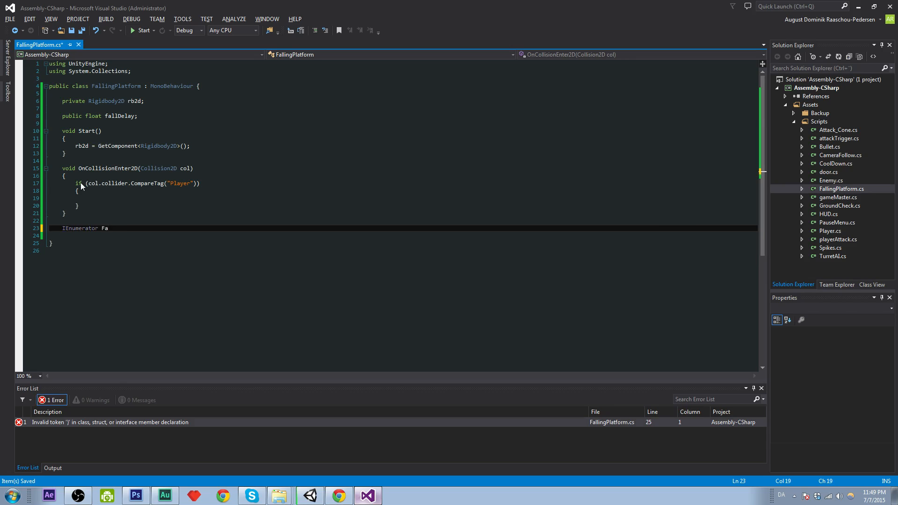
{"action": "type", "text": "ll()"}
{"action": "left_click", "coordinate": [400, 236]}
{"action": "type", "text": "{"}
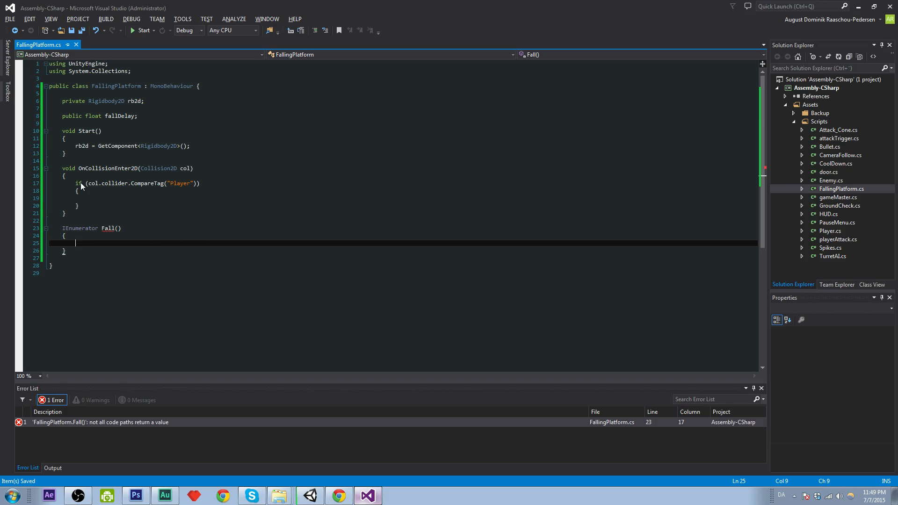
{"action": "type", "text": "yield re"}
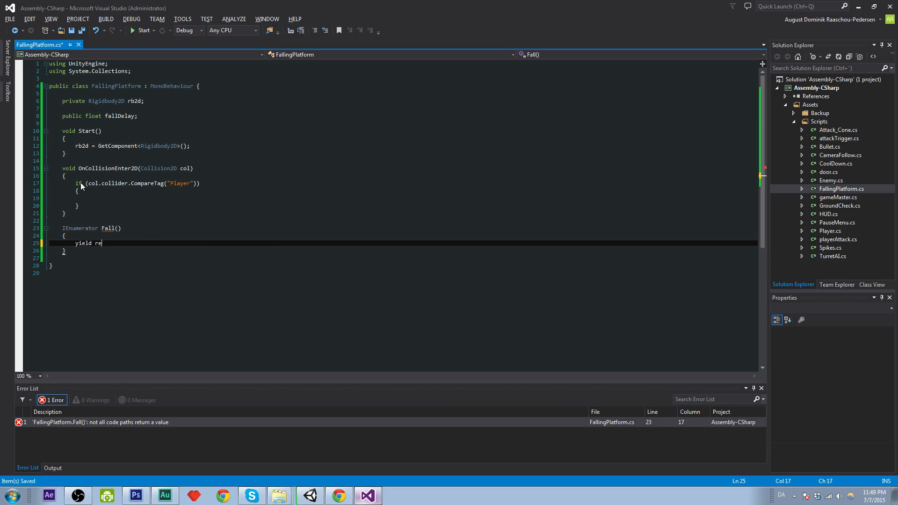
{"action": "type", "text": "turn new waitfro"}
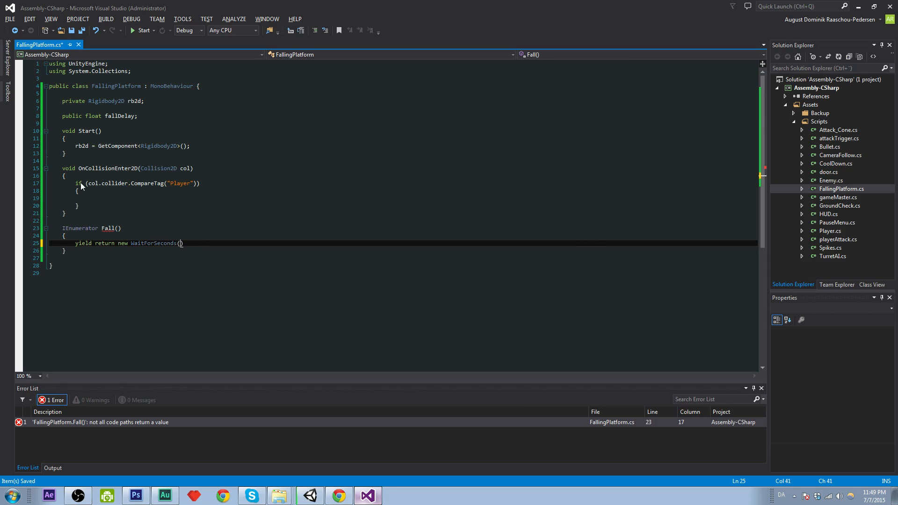
{"action": "type", "text": "fallDelay"}
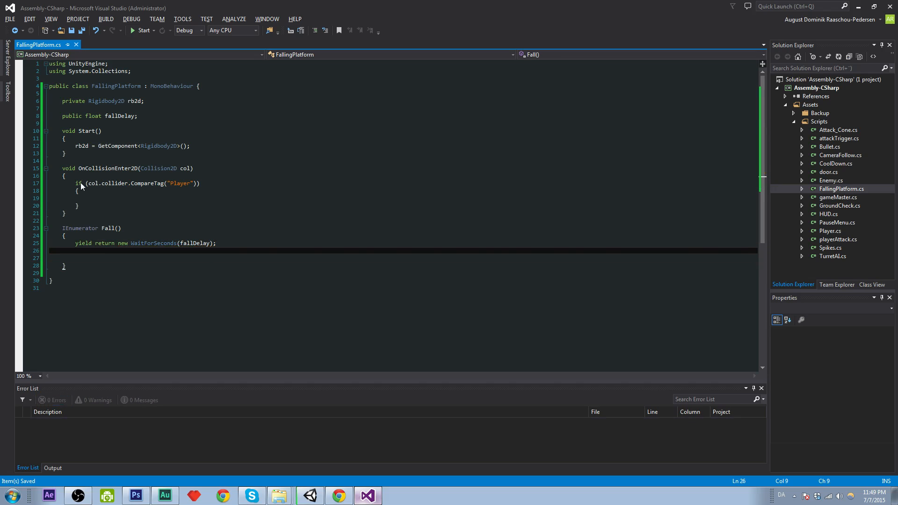
- After the wait set rb2d.isKinematic = false, yield return 0, and begin StartCoroutine in the if block
{"action": "type", "text": "r"}
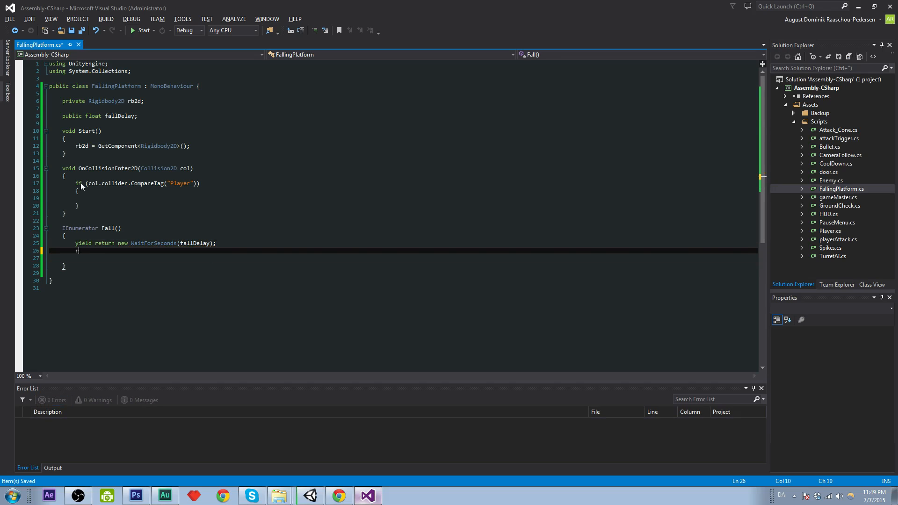
{"action": "type", "text": "b2d.isKinematic"}
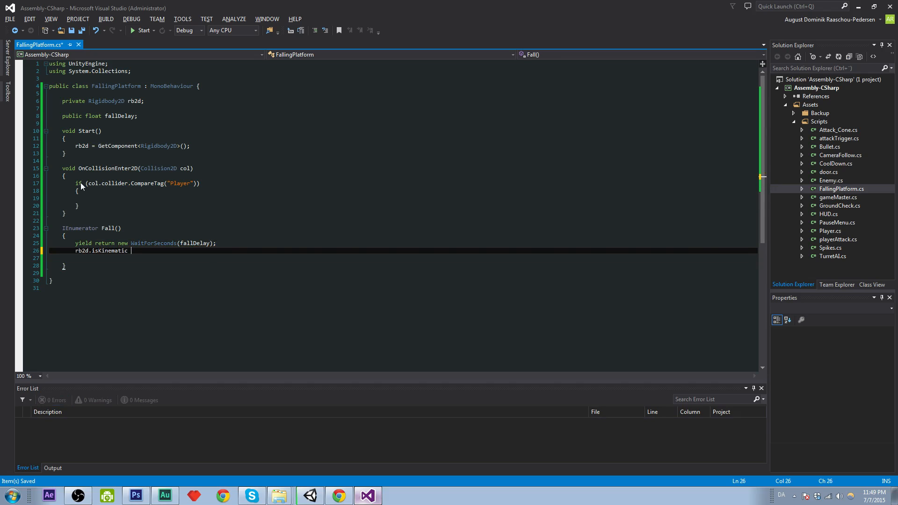
{"action": "type", "text": "= false;"}
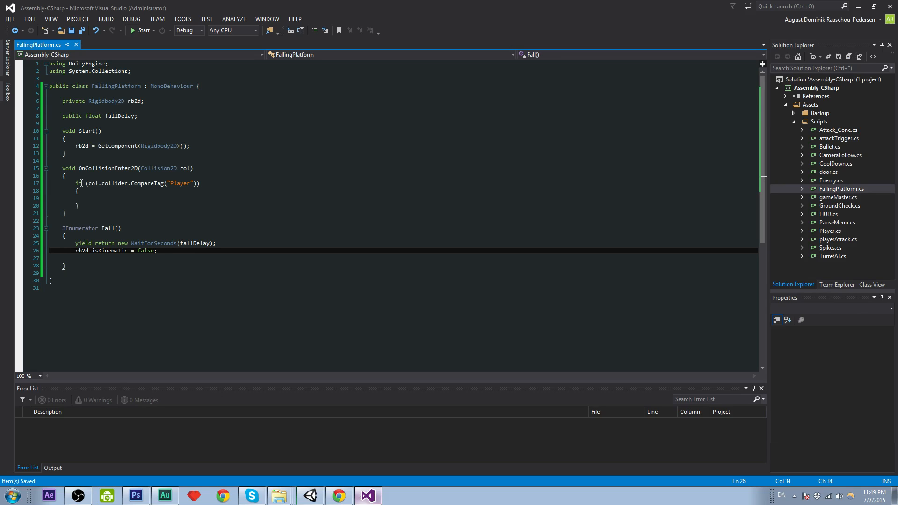
{"action": "mouse_move", "coordinate": [119, 275]}
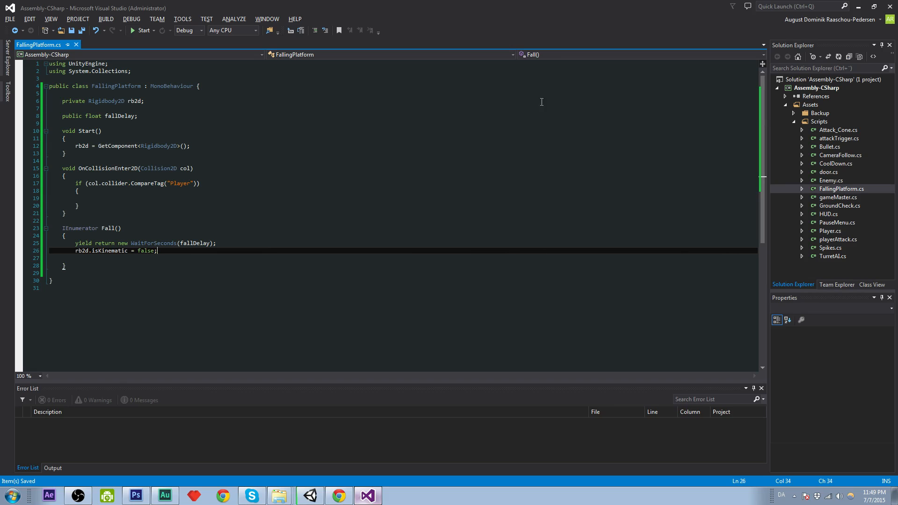
{"action": "mouse_move", "coordinate": [299, 189]}
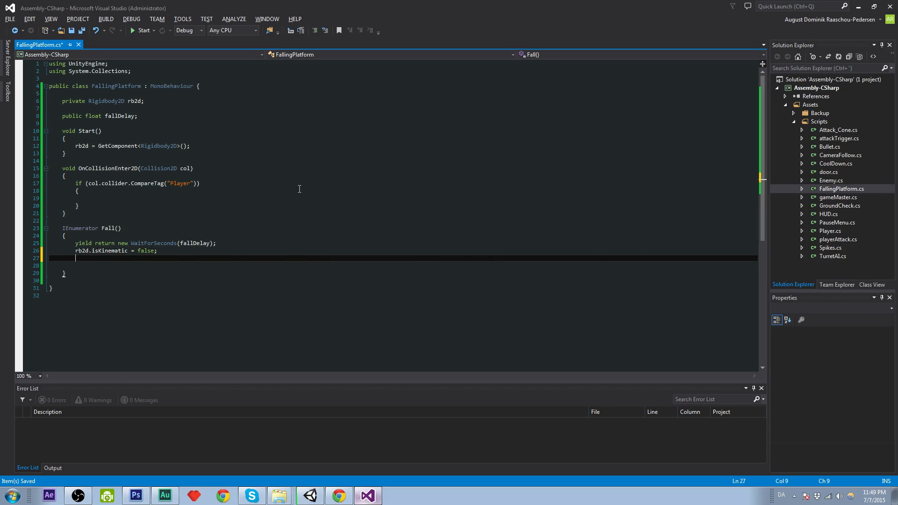
{"action": "type", "text": "yield r"}
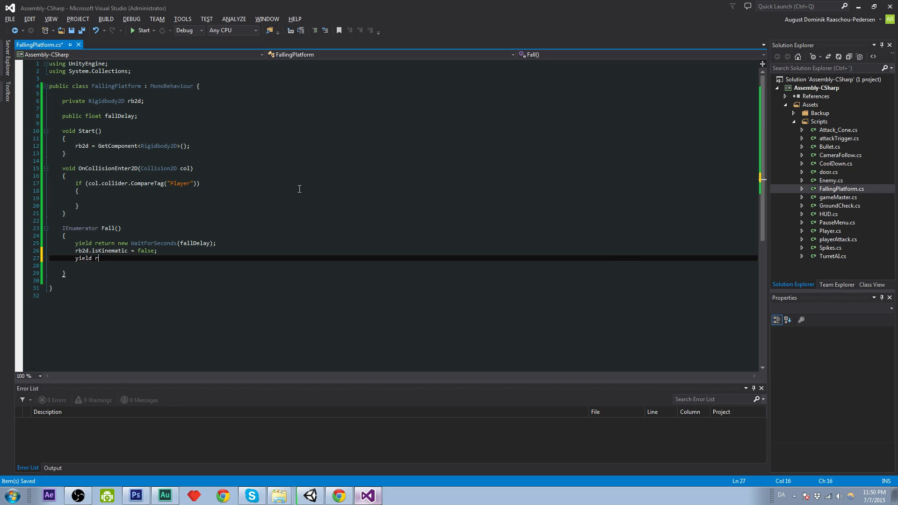
{"action": "type", "text": "eturn"}
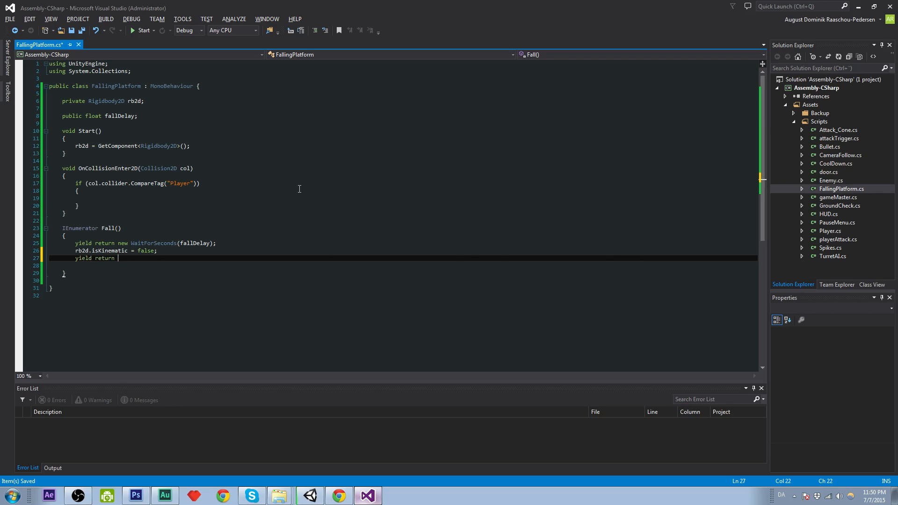
{"action": "type", "text": "0;"}
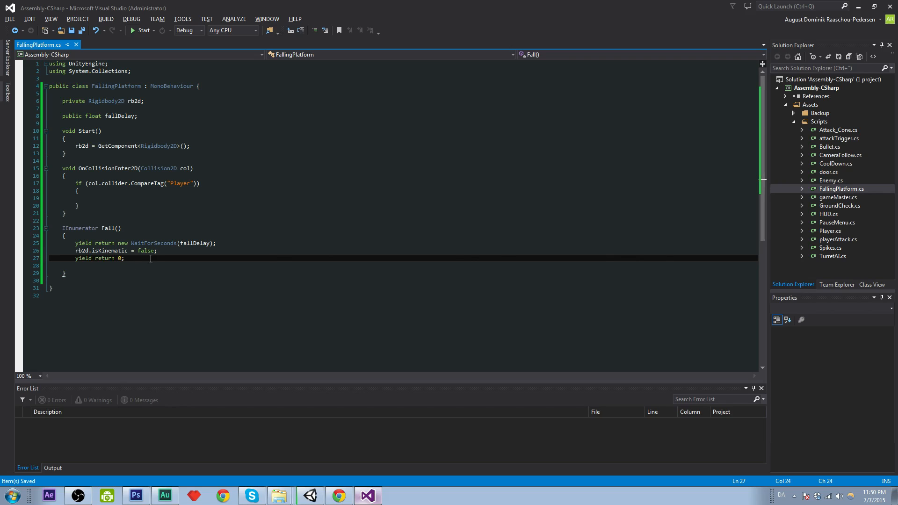
{"action": "key", "text": "enter"}
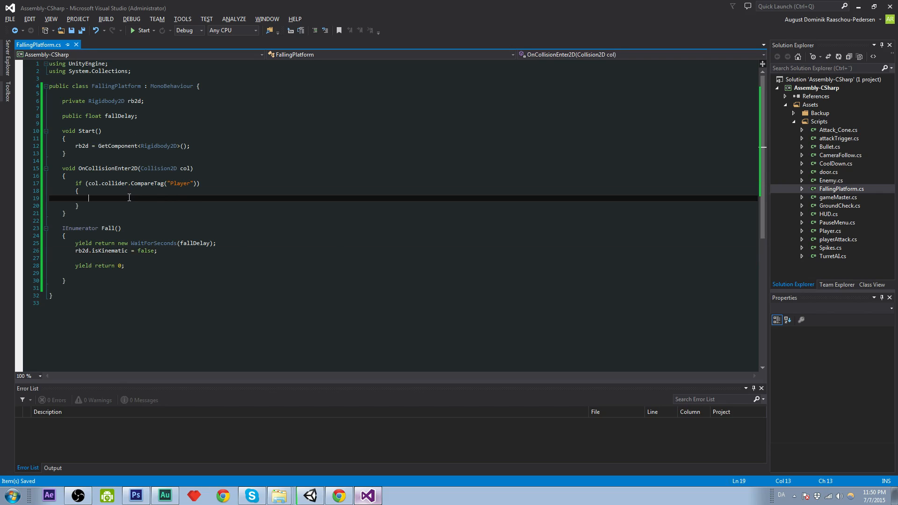
{"action": "type", "text": "Star"}
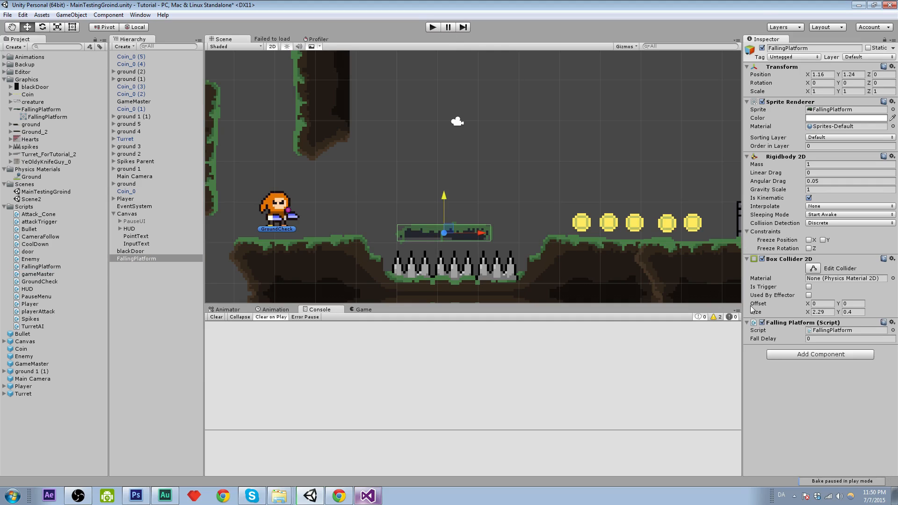
- Set the platform's Fall Delay to 1 in the Inspector and play-test the level
{"action": "left_click", "coordinate": [848, 339]}
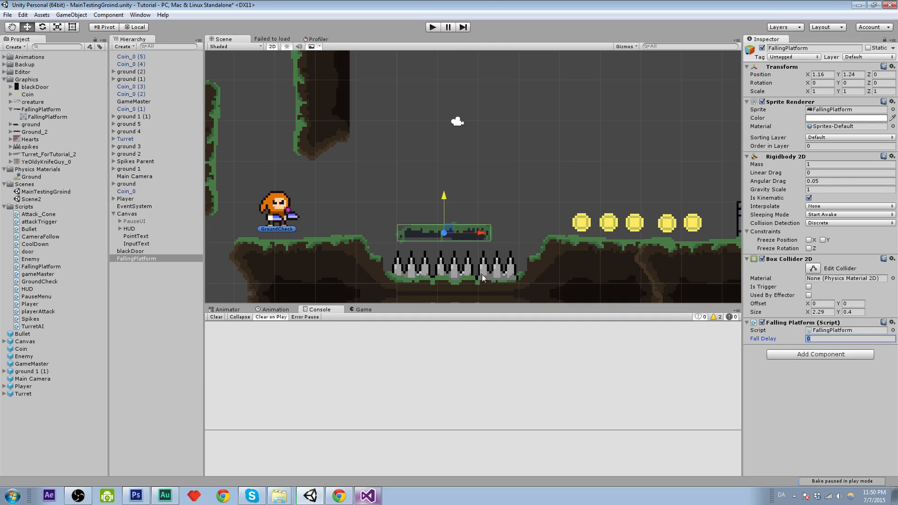
{"action": "type", "text": "1"}
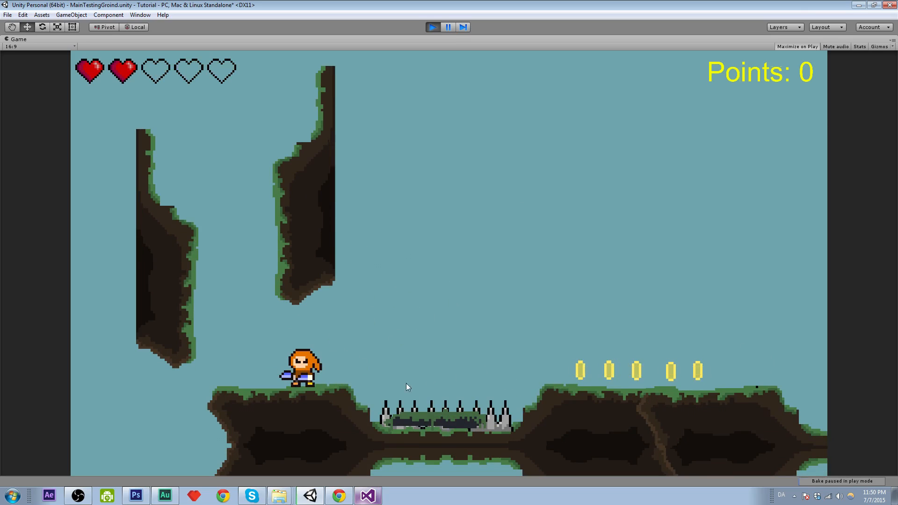
{"action": "left_click", "coordinate": [433, 27]}
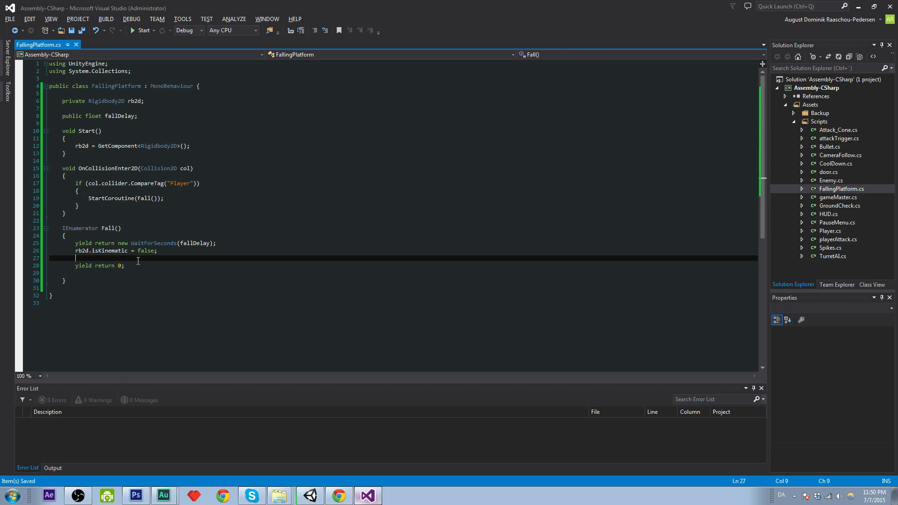
- In Fall, after unsetting isKinematic, set GetComponent<Collider2D>().isTrigger = true
{"action": "left_click", "coordinate": [310, 496]}
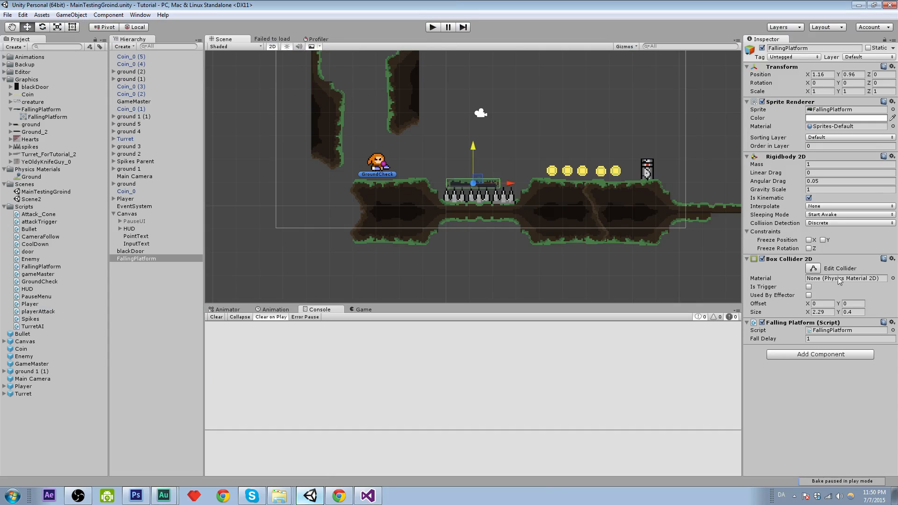
{"action": "left_click", "coordinate": [367, 496]}
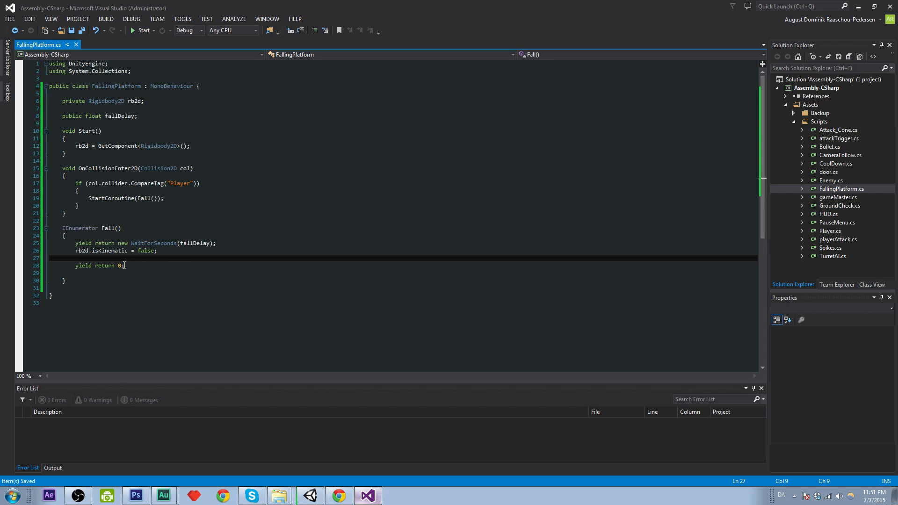
{"action": "type", "text": "GetComponent<"}
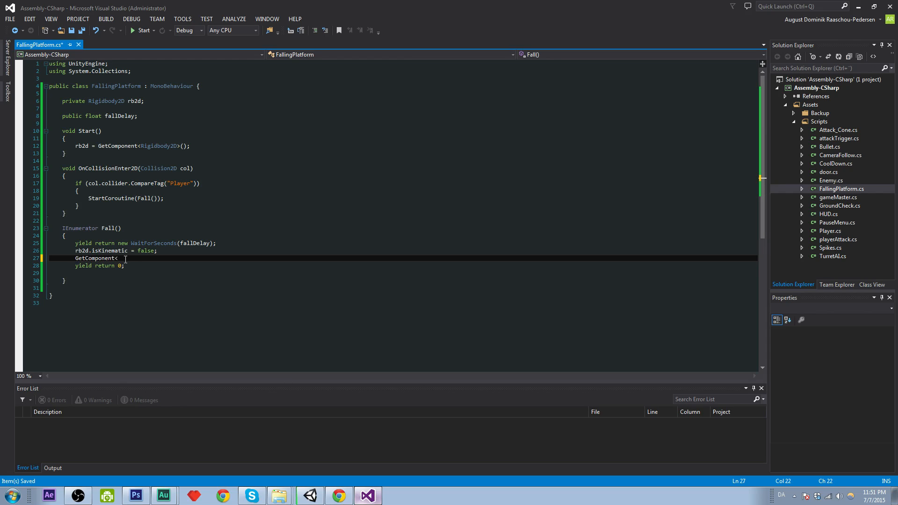
{"action": "type", "text": "Collider2D>"}
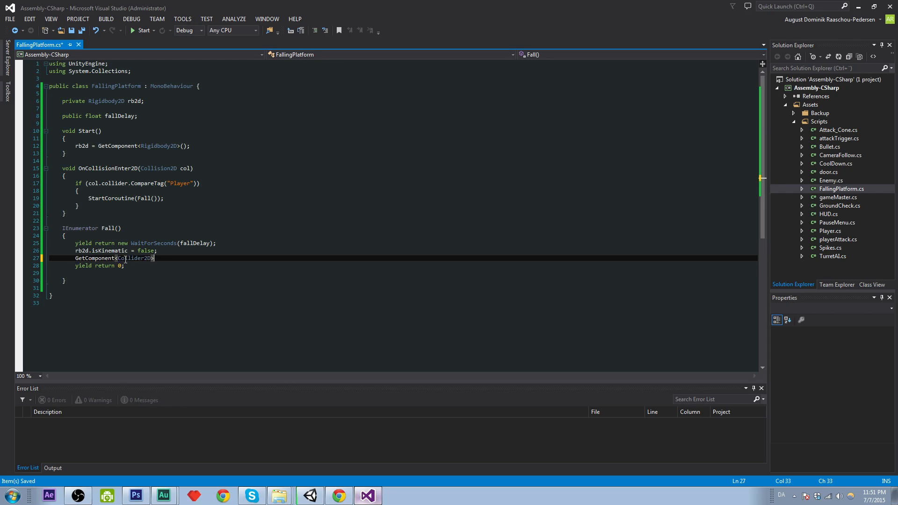
{"action": "type", "text": "().isTrigger = tru"}
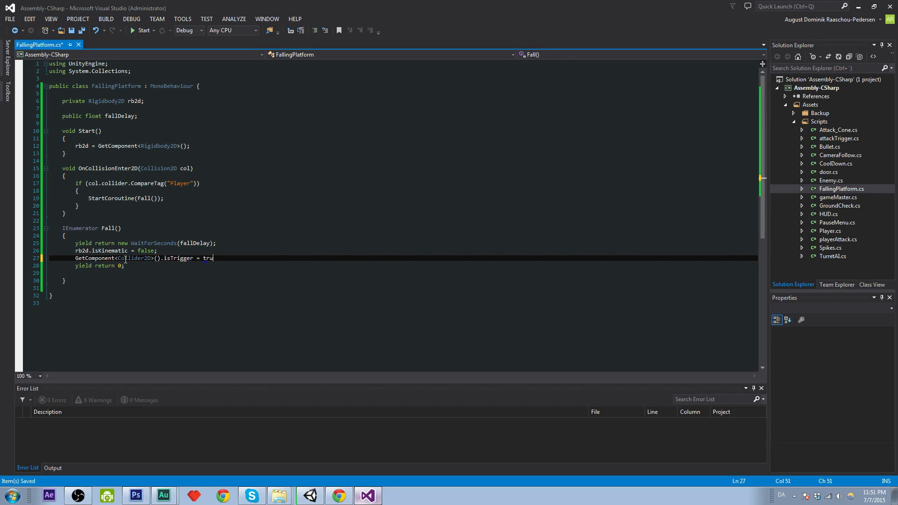
{"action": "type", "text": "e;"}
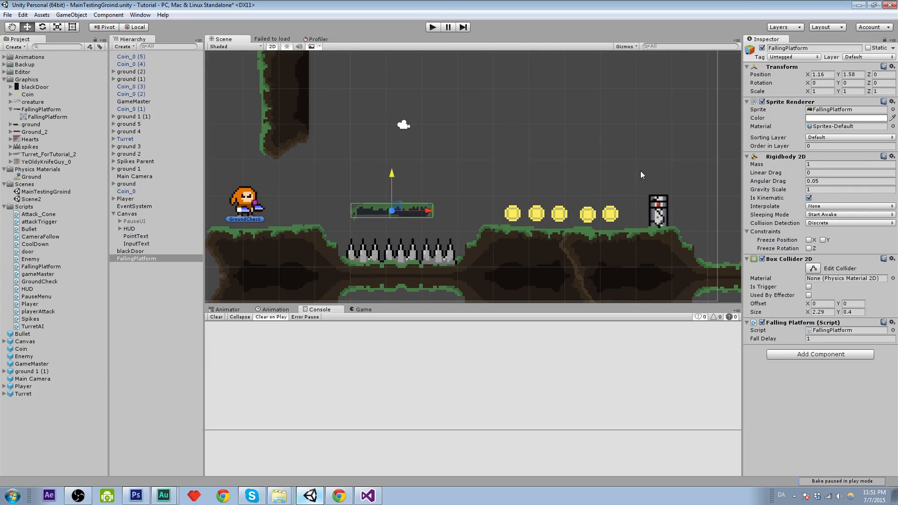
{"action": "mouse_move", "coordinate": [653, 131]}
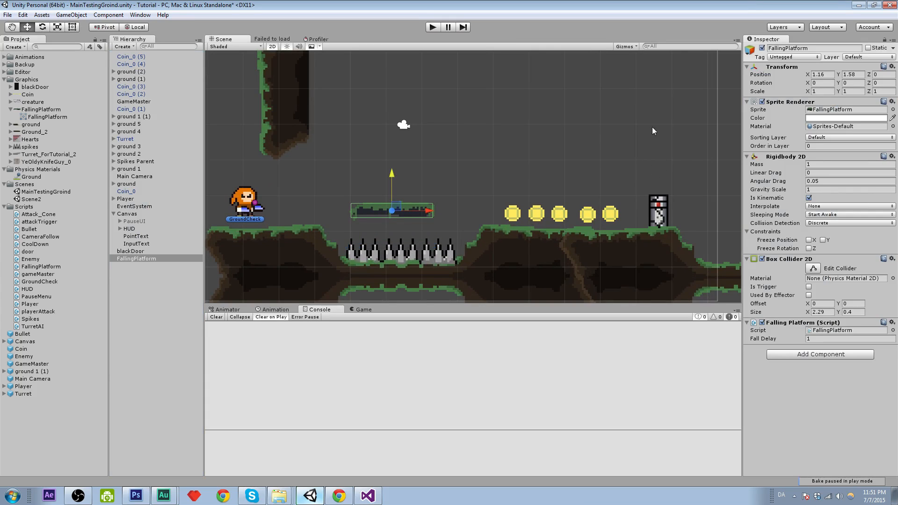